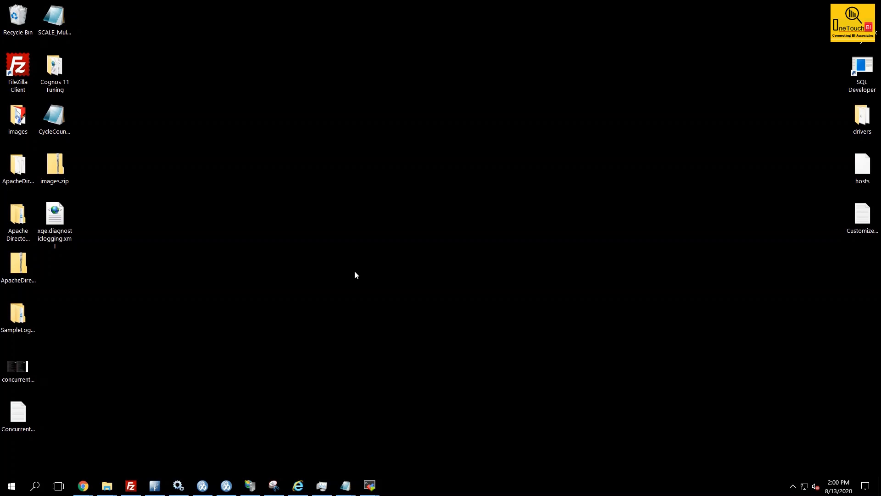
mouse_move(409, 310)
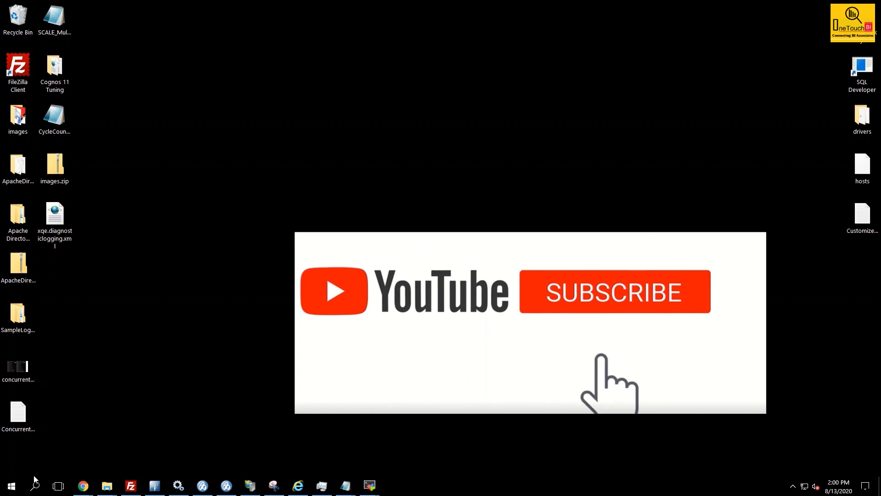
Launch IBM Cognos Framework Manager from the Start menu's Framework Manager folder.
left_click(15, 484)
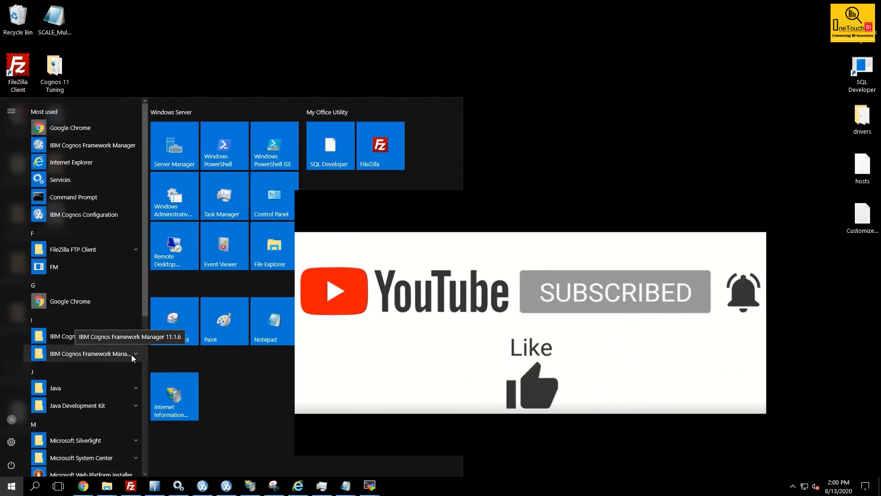
left_click(89, 354)
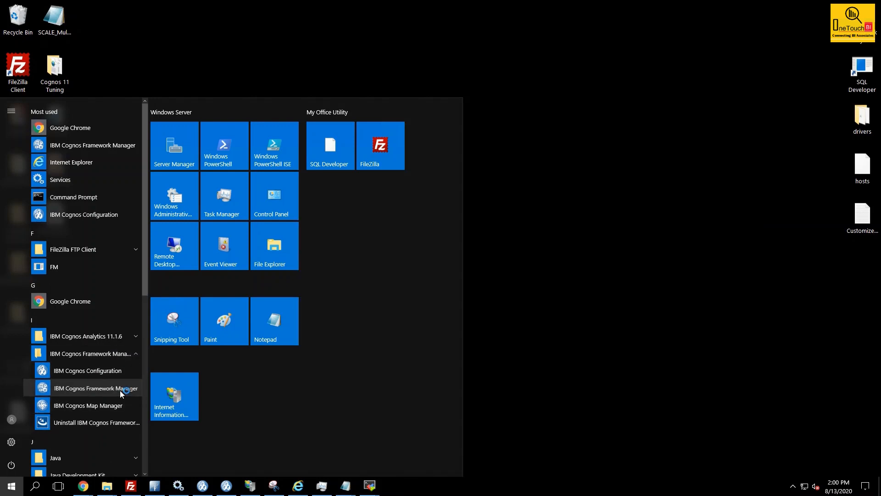
left_click(92, 387)
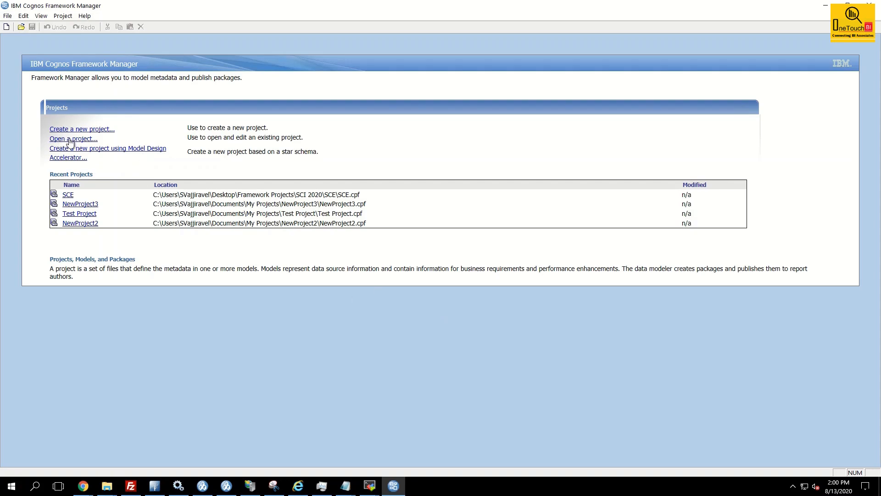
Choose the Audit.cpf project file and open it.
left_click(74, 139)
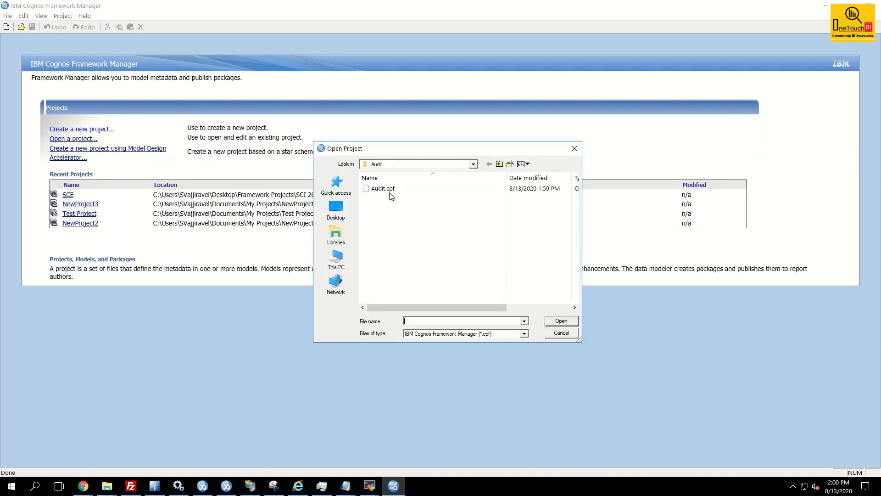
left_click(382, 188)
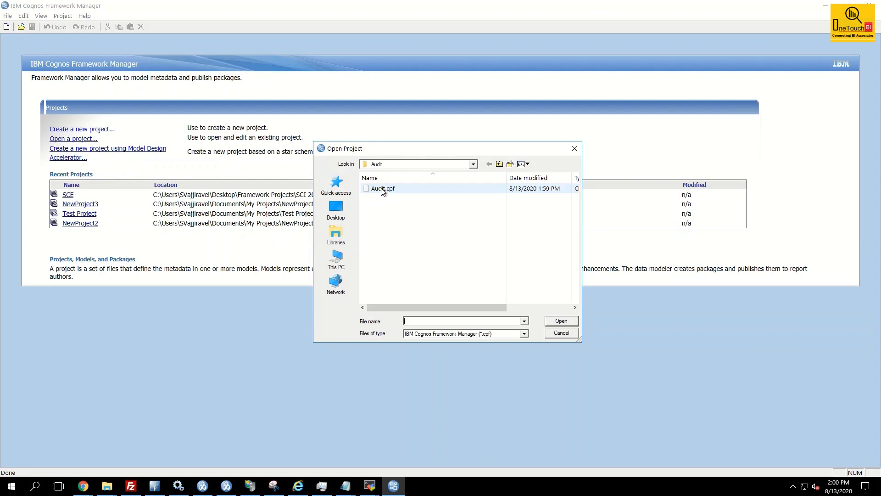
left_click(561, 321)
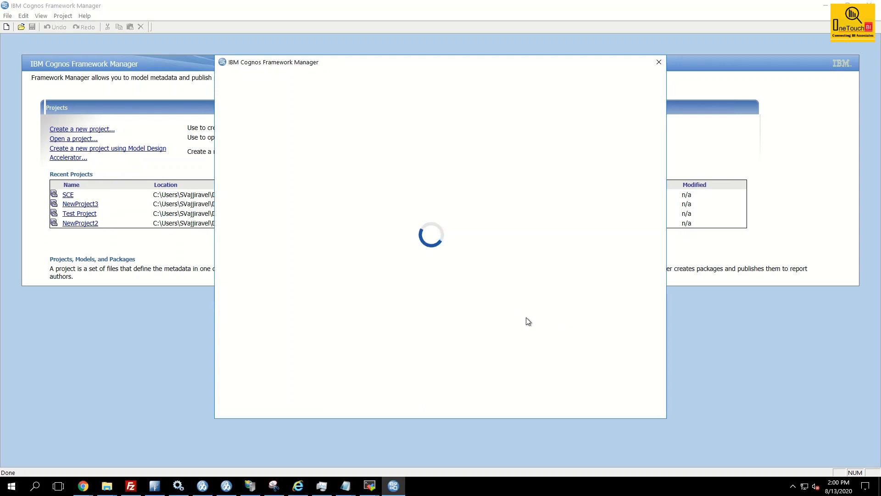
mouse_move(475, 303)
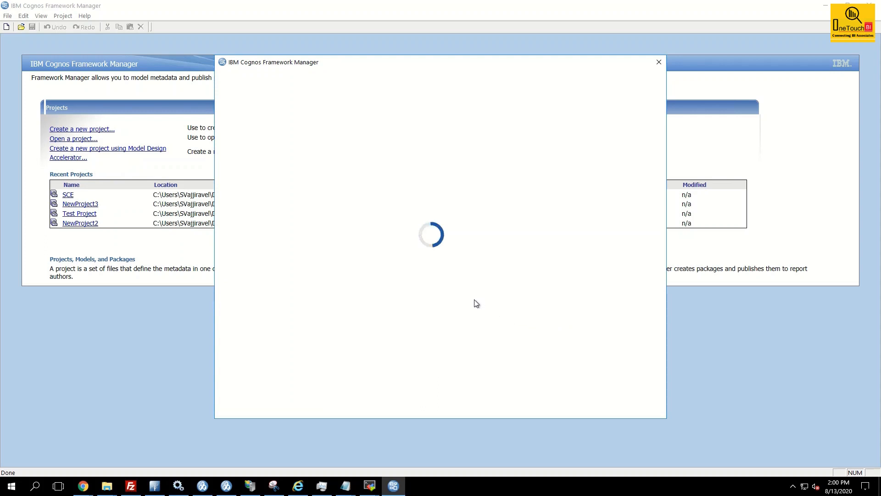
mouse_move(446, 299)
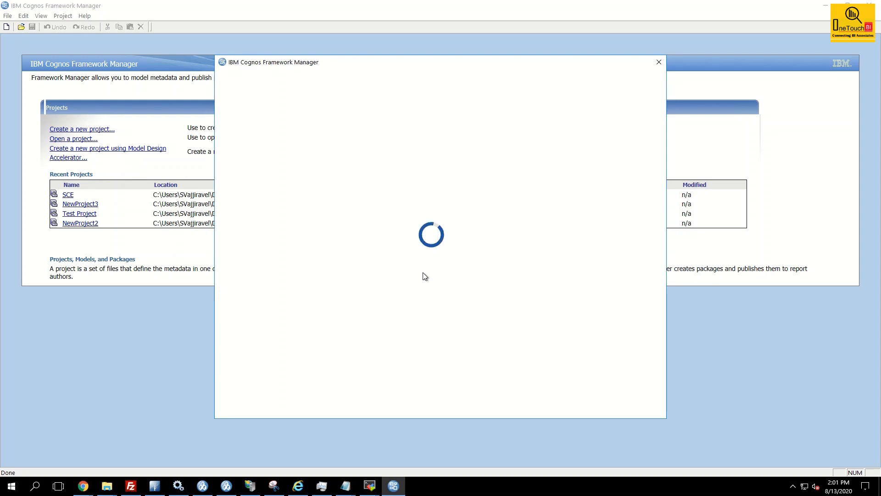
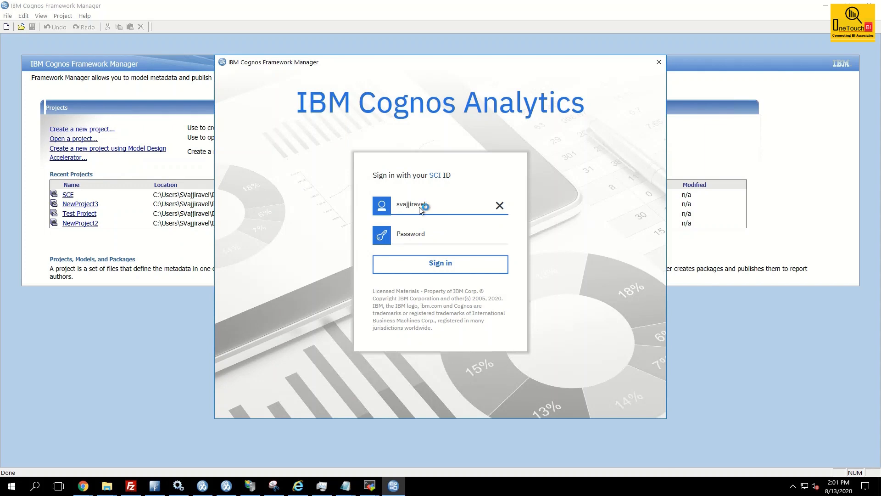
left_click(441, 264)
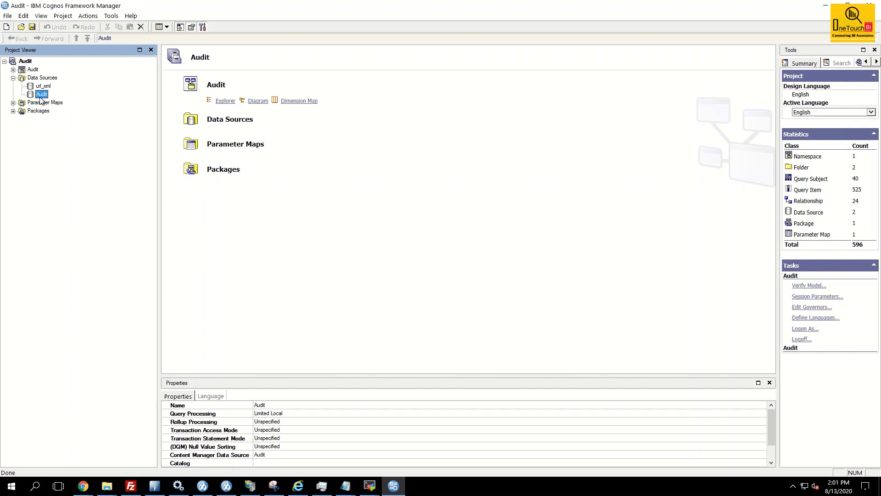
Test the Audit data source successfully, then expand the Audit namespace to show its views.
right_click(42, 93)
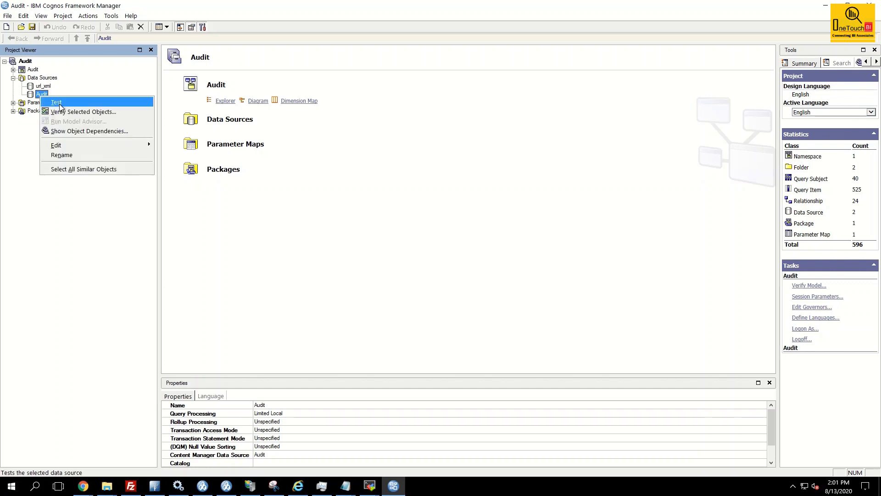
left_click(55, 102)
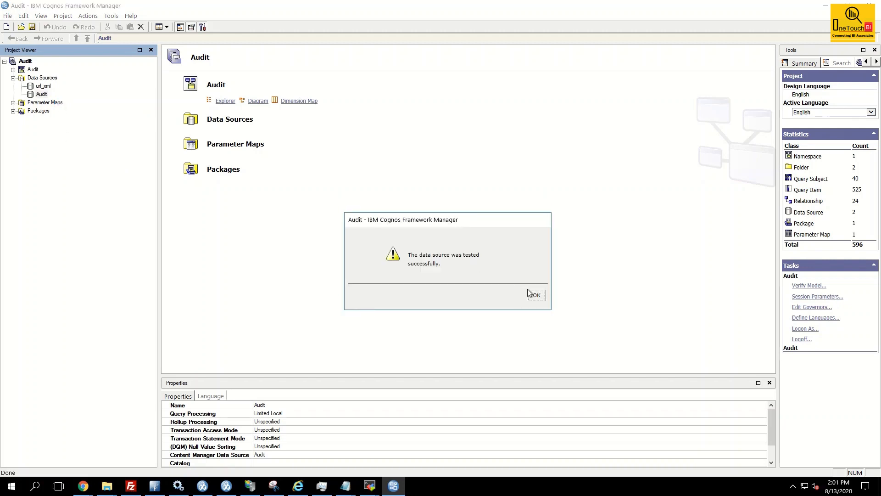
left_click(537, 295)
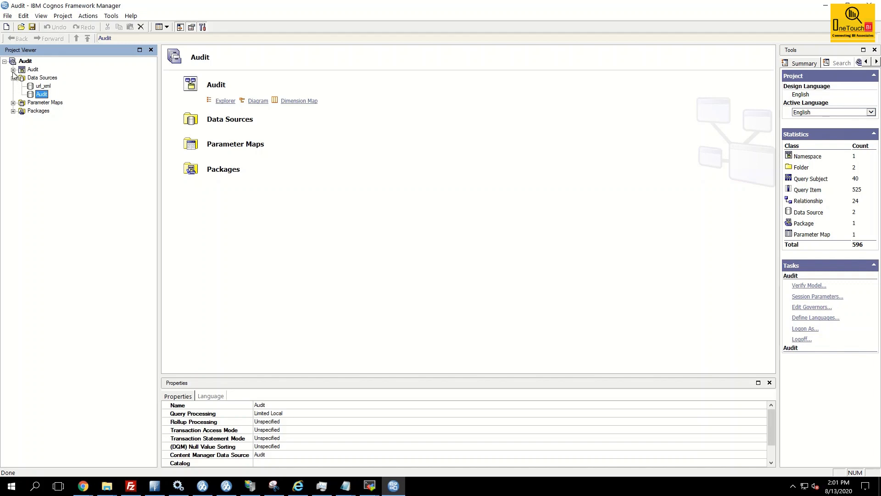
left_click(16, 70)
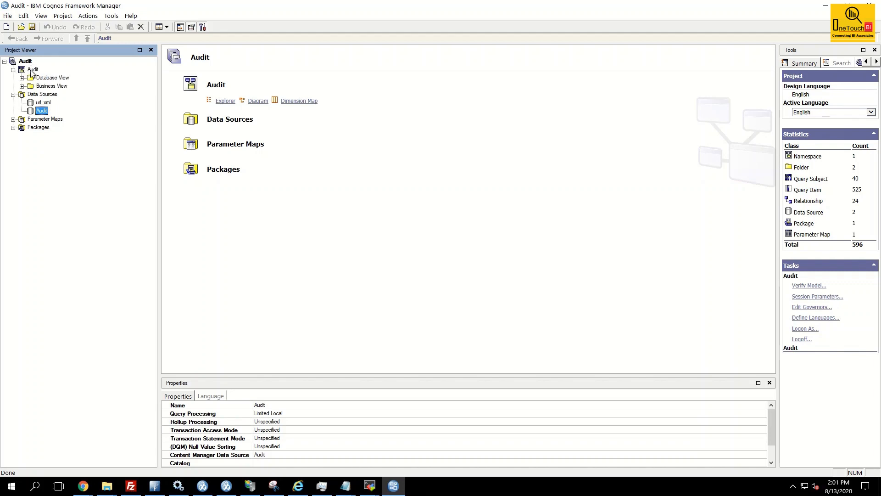
Run the Metadata Wizard on the Audit namespace with Data Sources as the metadata source.
right_click(30, 69)
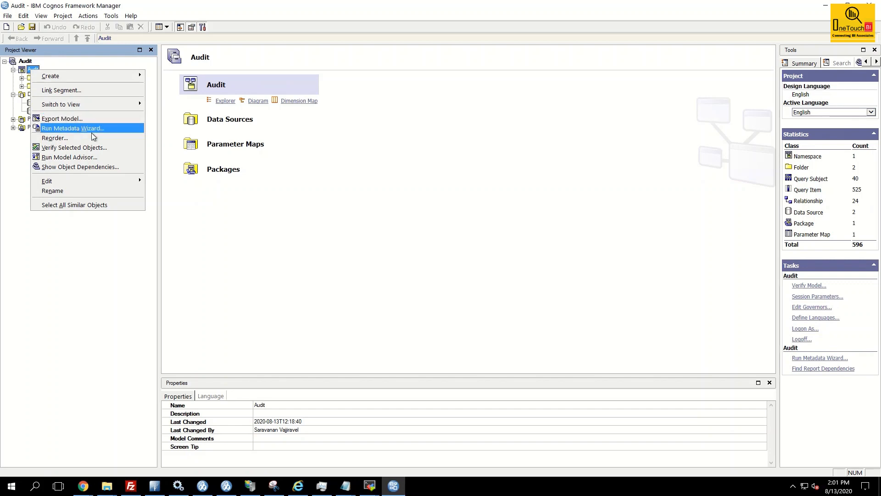
left_click(69, 128)
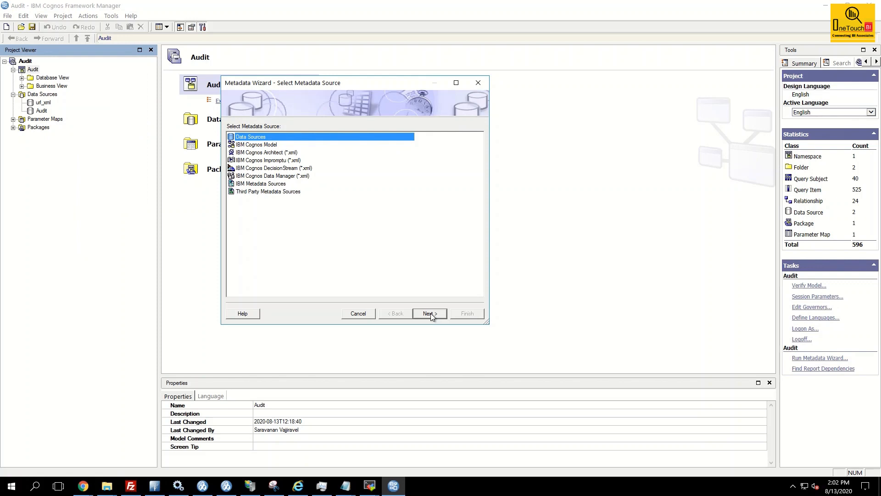
left_click(430, 314)
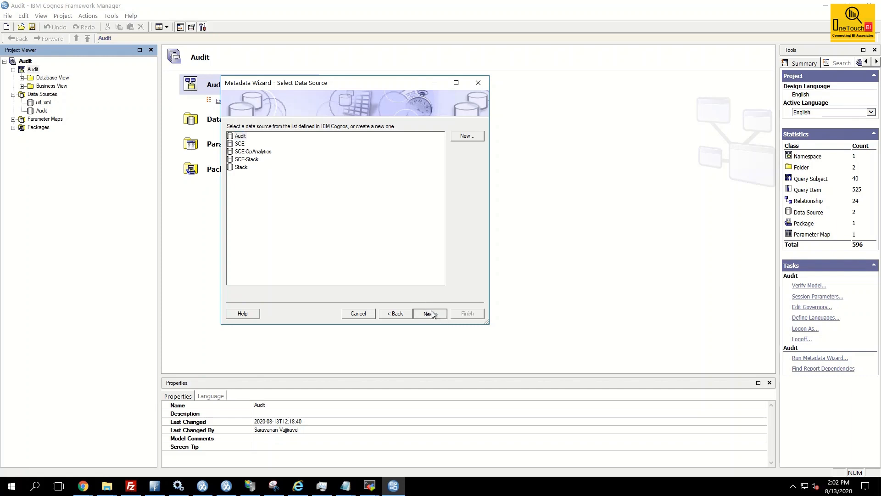
left_click(427, 313)
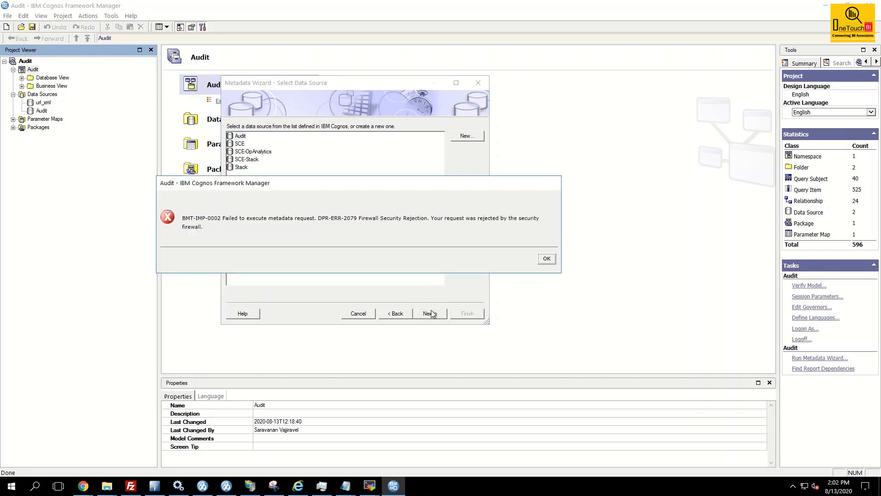
mouse_move(435, 308)
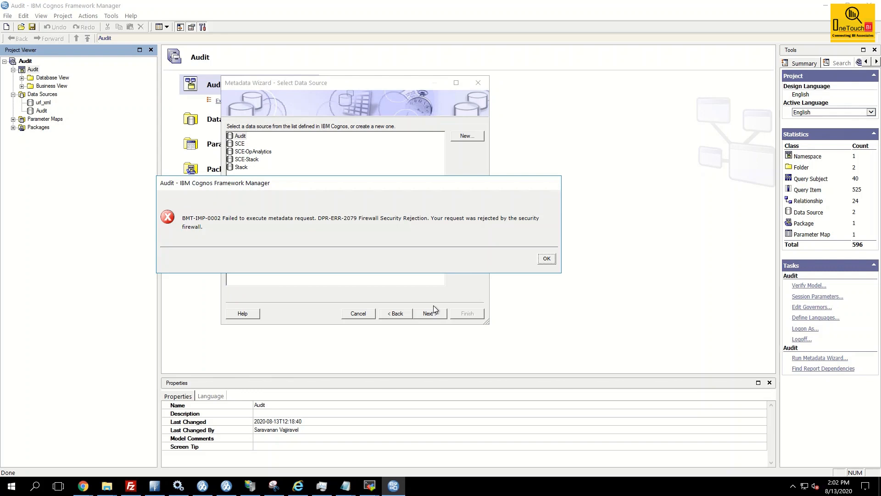
mouse_move(348, 259)
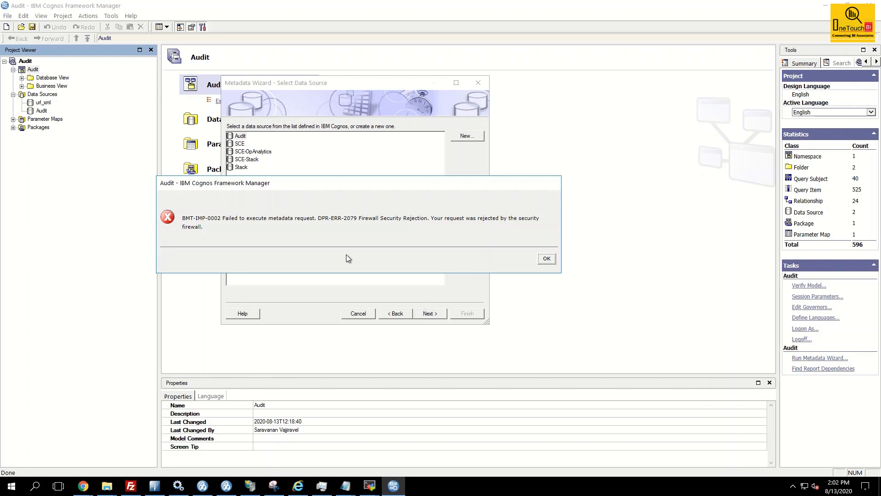
mouse_move(333, 242)
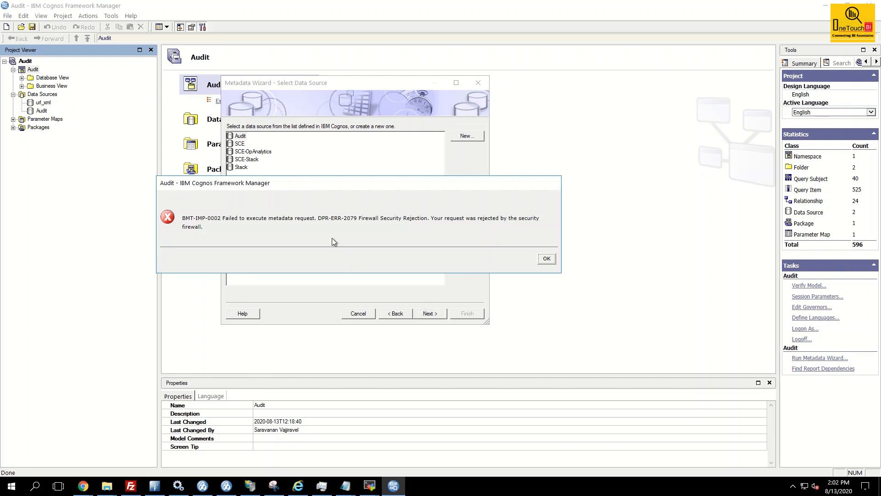
mouse_move(192, 227)
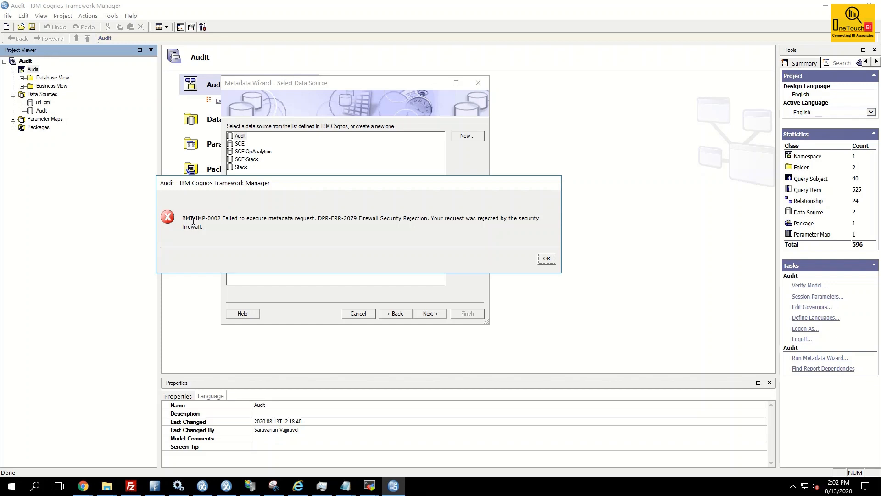
mouse_move(326, 234)
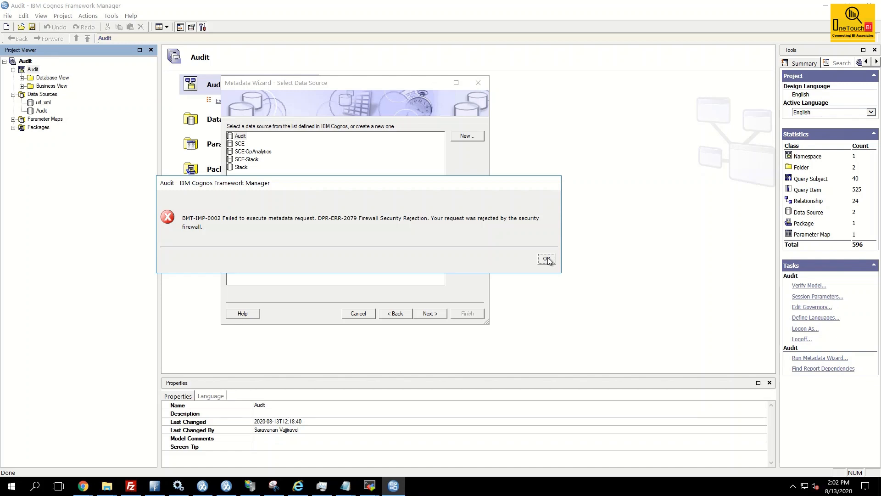
Attempt to advance past the Select Data Source step, hitting the firewall rejection error.
left_click(547, 258)
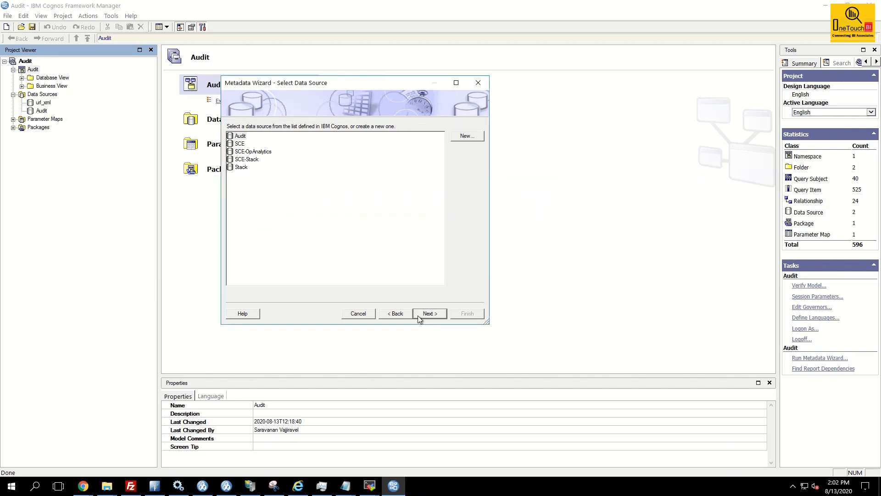
left_click(358, 313)
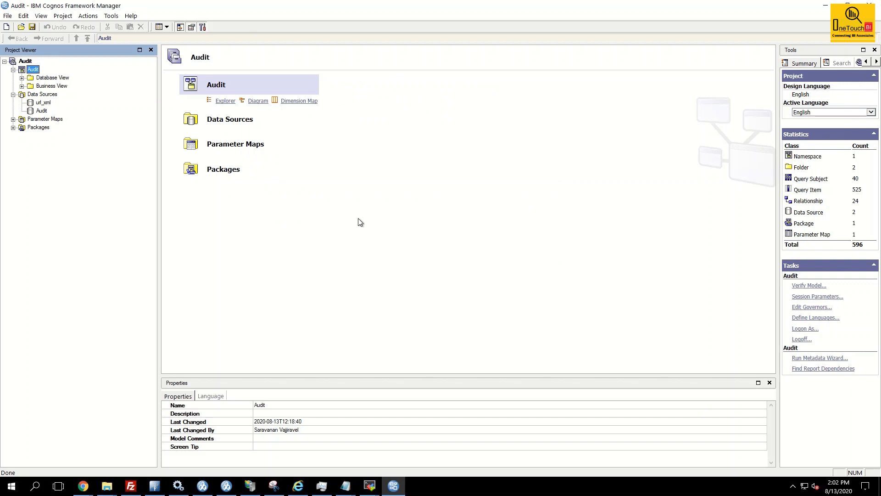
mouse_move(262, 394)
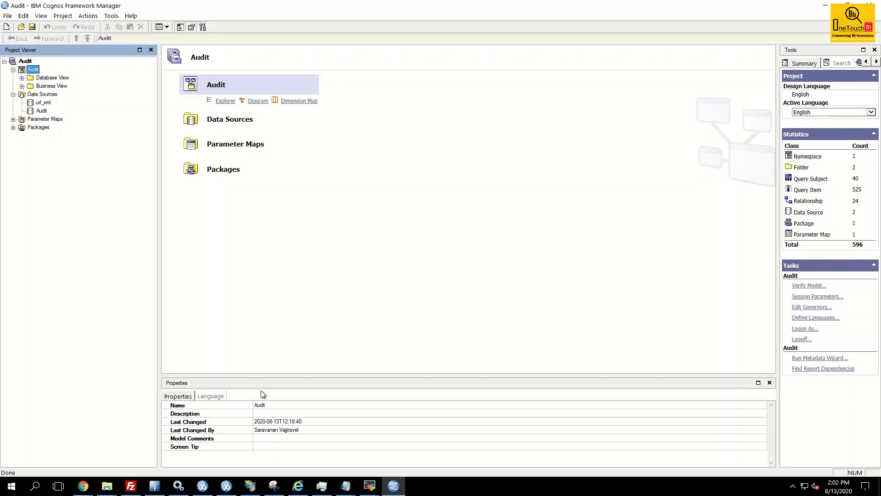
mouse_move(228, 486)
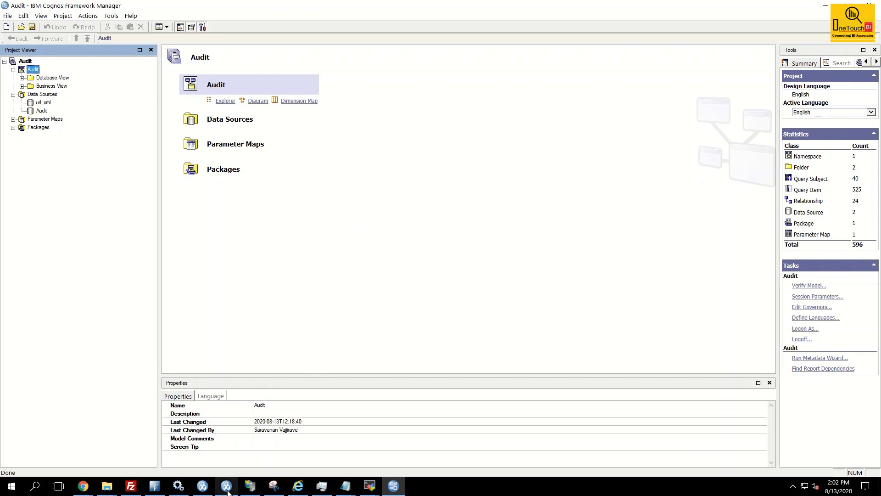
Switch to Cognos Configuration's Environment settings and select the external-applications Dispatcher URI.
left_click(226, 486)
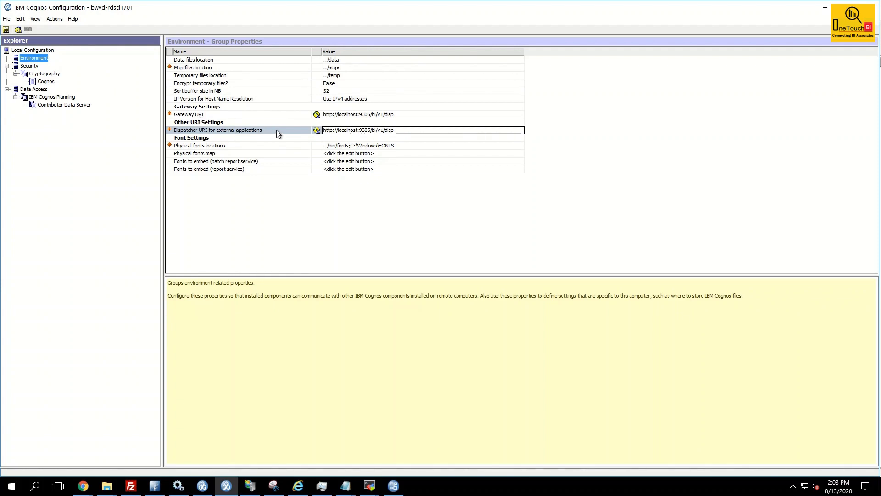
mouse_move(270, 132)
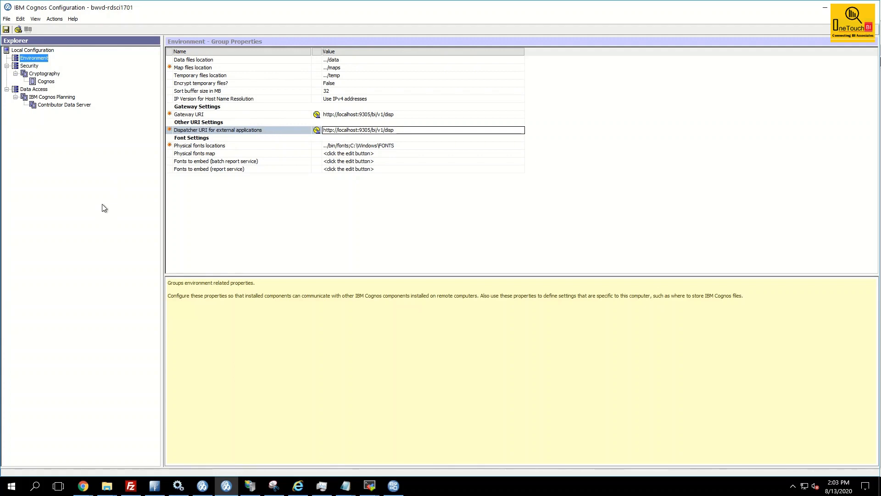
mouse_move(220, 123)
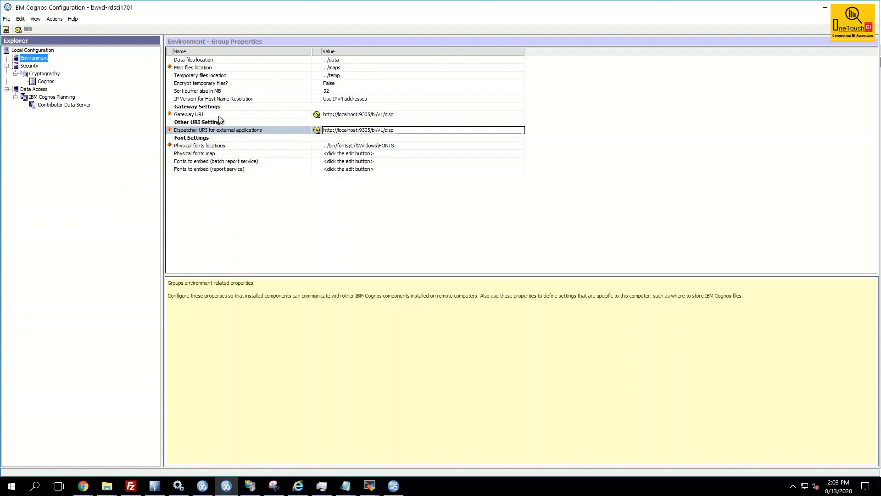
mouse_move(209, 118)
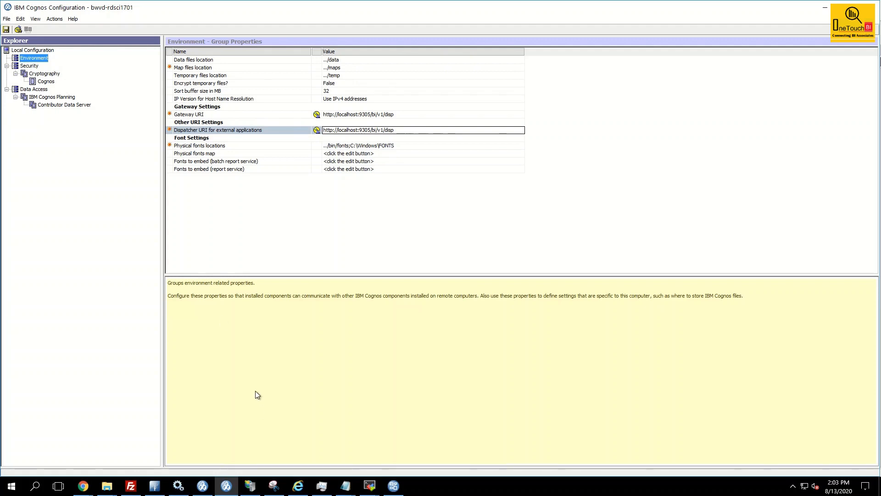
mouse_move(233, 448)
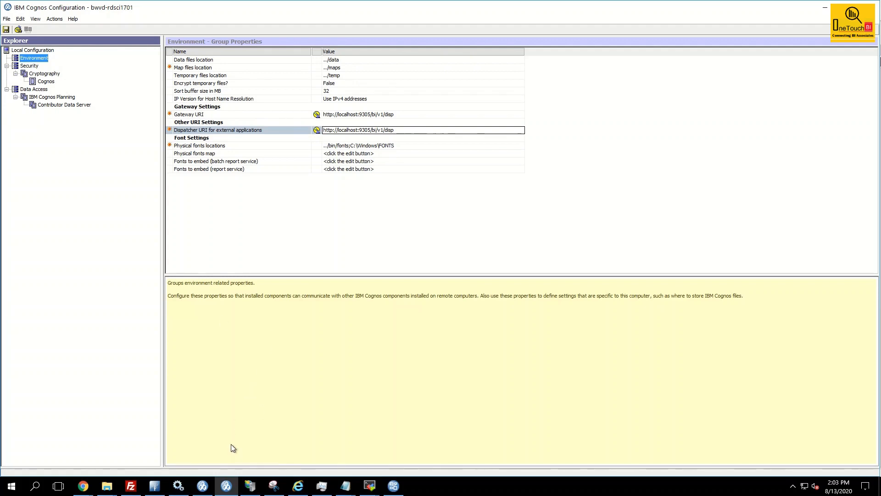
mouse_move(209, 435)
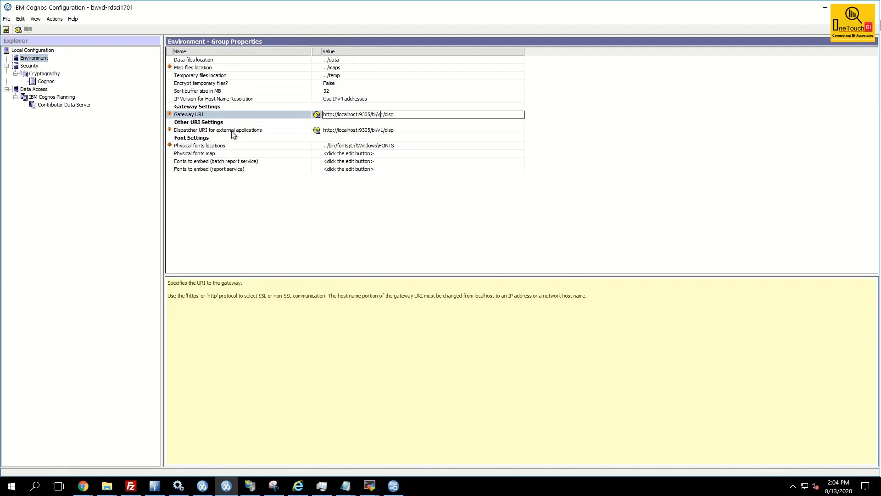
mouse_move(226, 133)
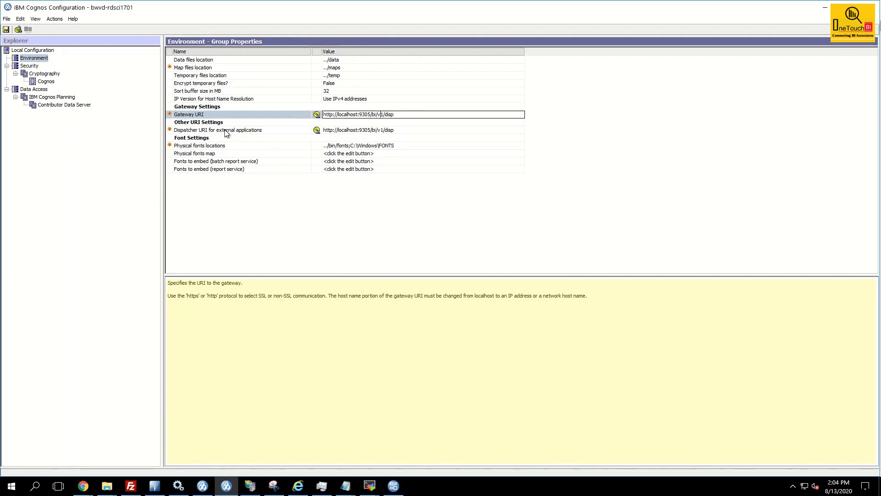
mouse_move(271, 136)
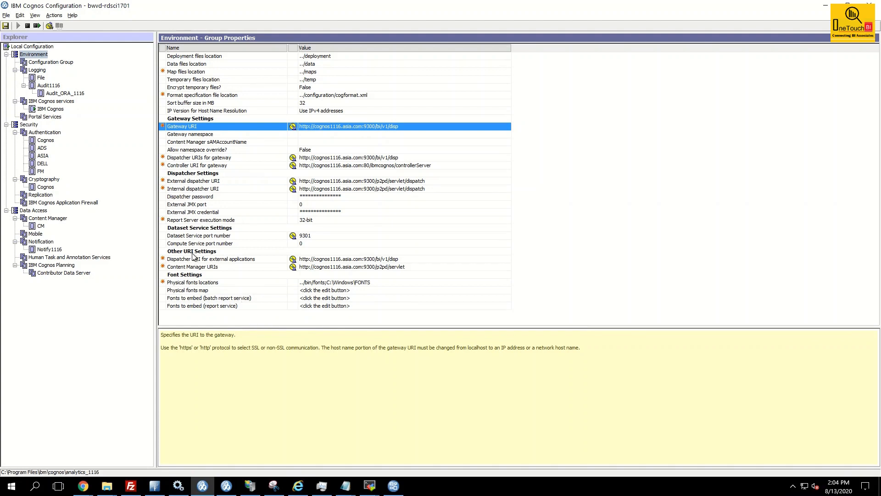
mouse_move(234, 264)
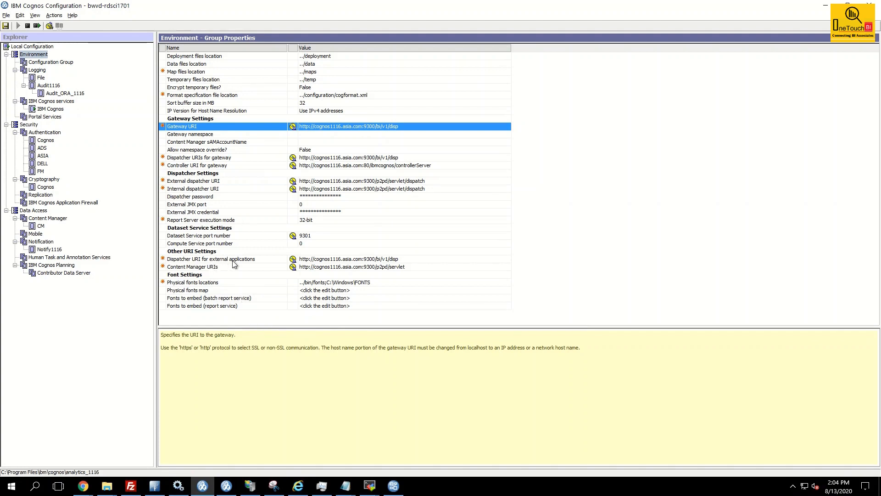
left_click(234, 259)
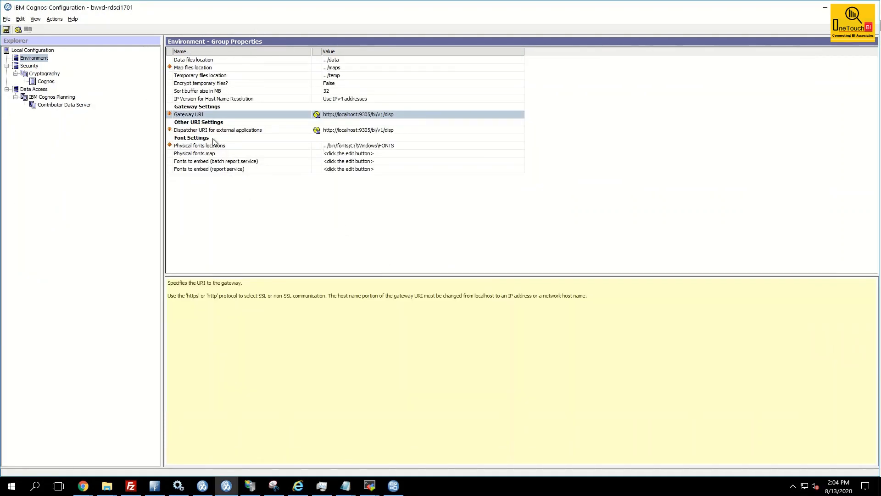
mouse_move(410, 134)
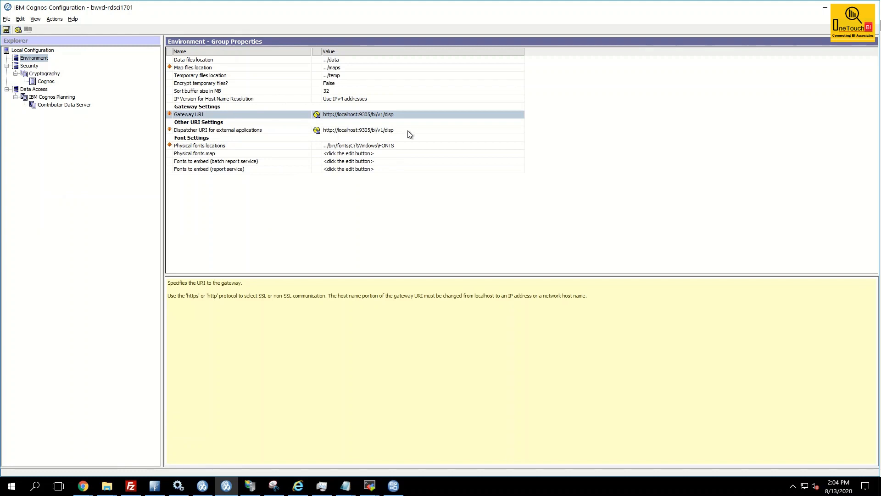
left_click(218, 130)
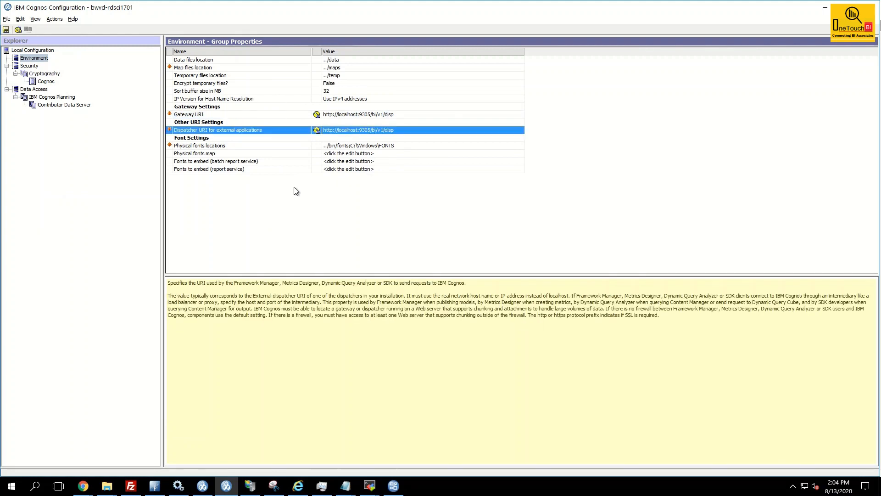
mouse_move(226, 238)
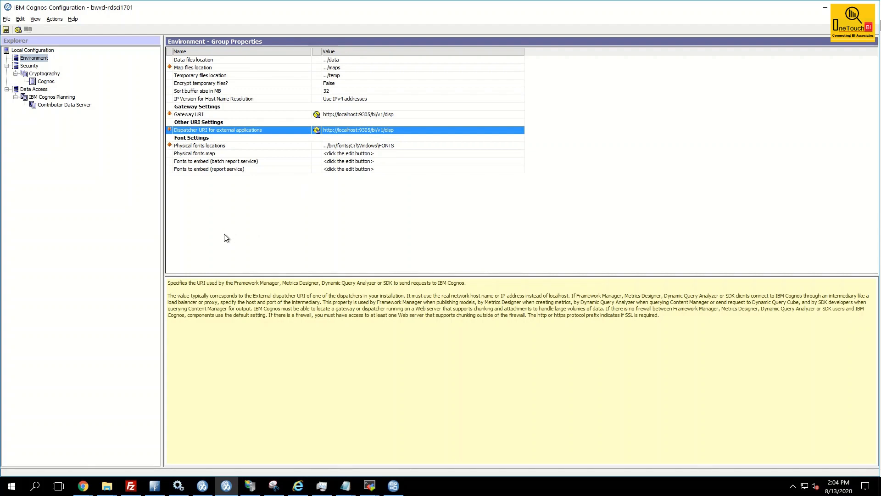
mouse_move(66, 172)
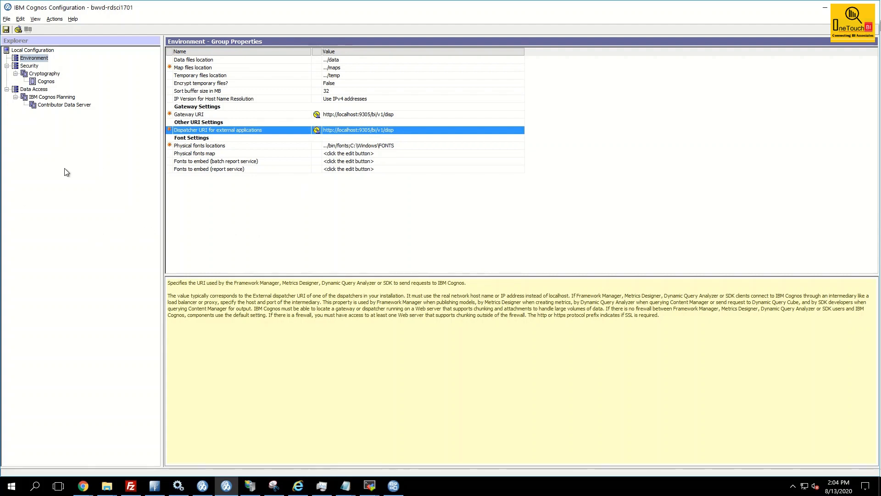
mouse_move(354, 235)
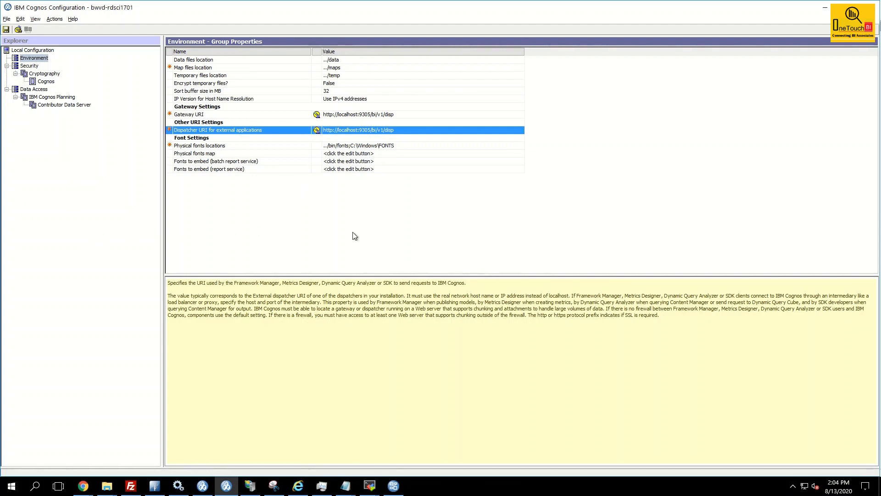
mouse_move(316, 231)
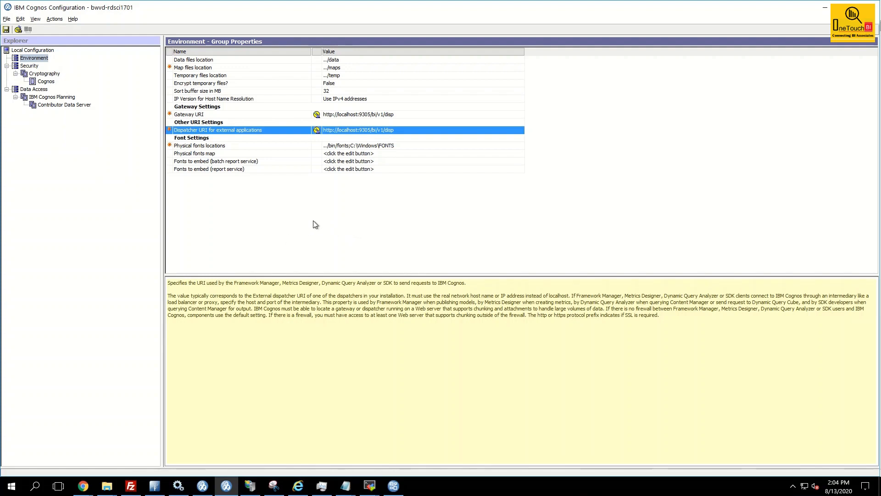
mouse_move(315, 211)
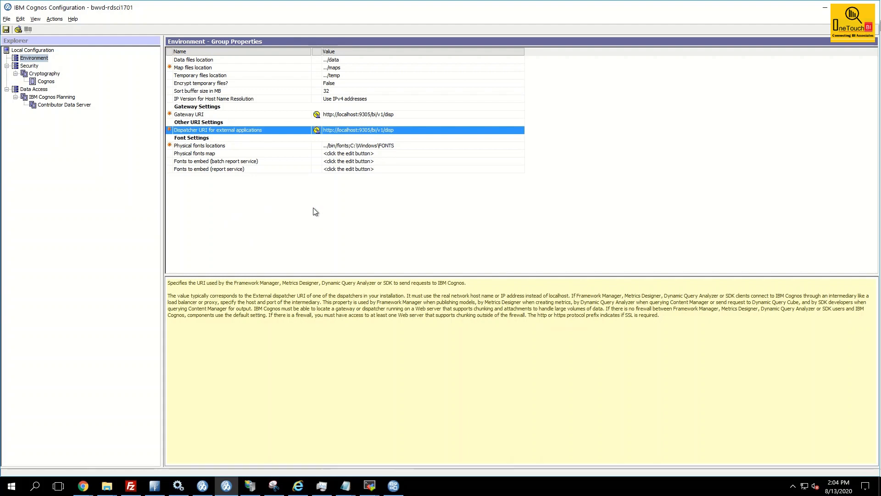
mouse_move(430, 219)
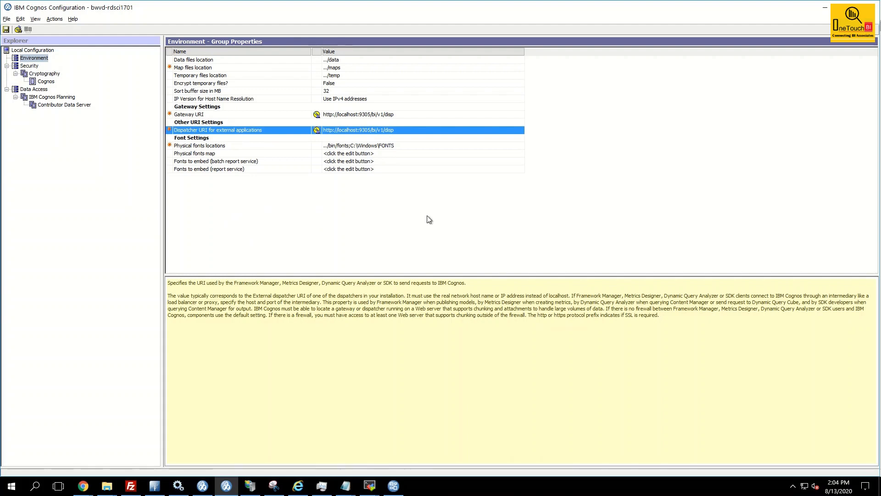
mouse_move(250, 138)
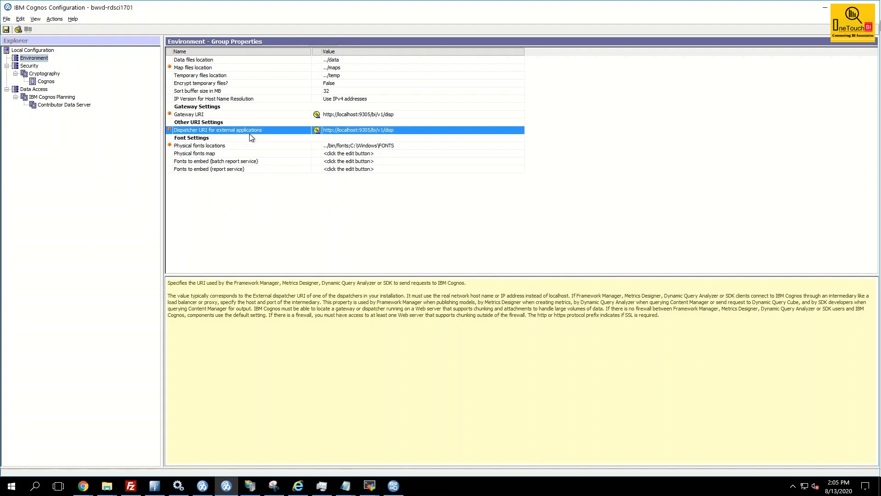
mouse_move(213, 175)
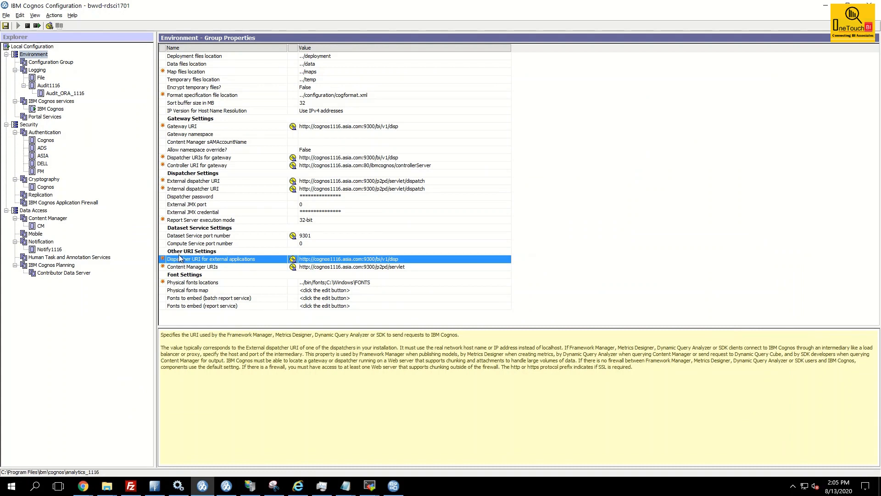
mouse_move(253, 192)
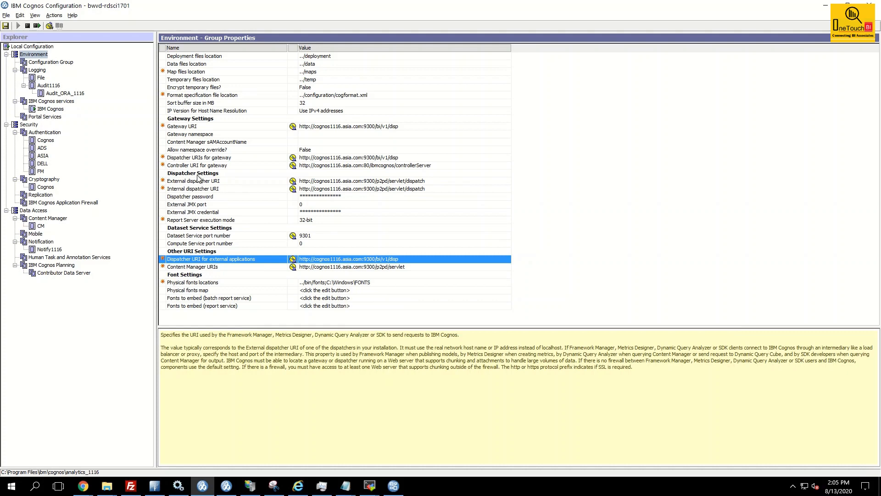
mouse_move(187, 185)
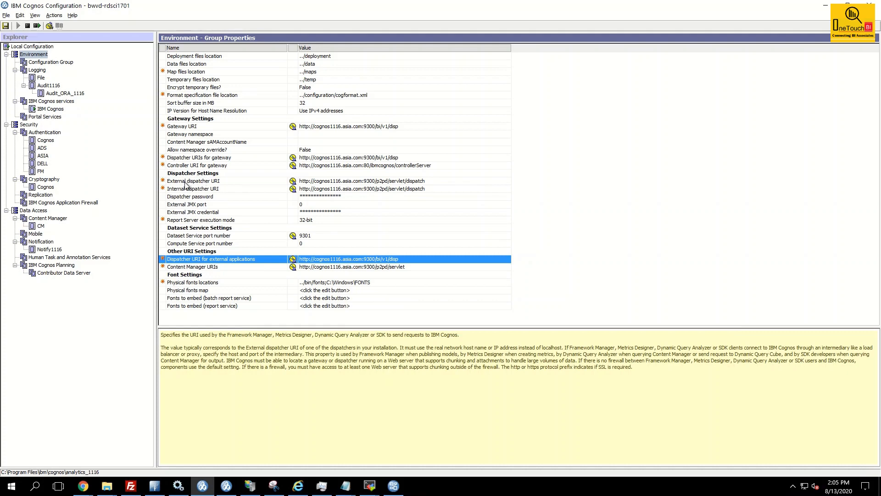
mouse_move(283, 184)
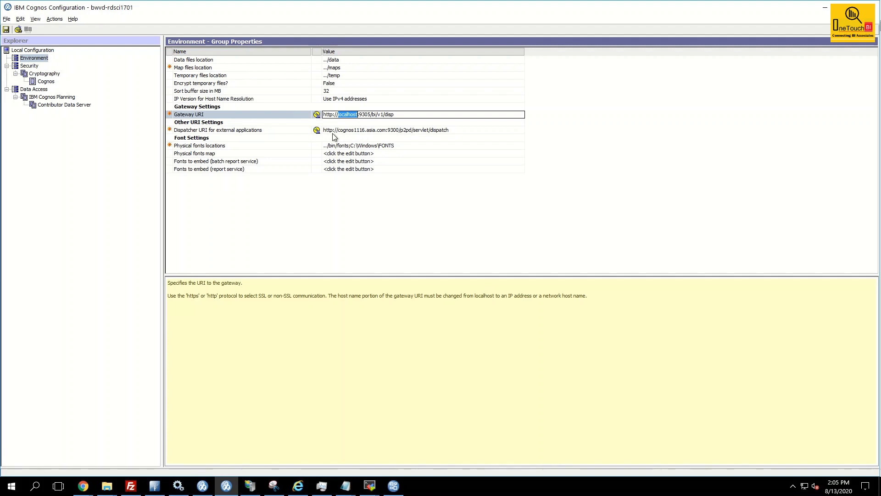
mouse_move(351, 140)
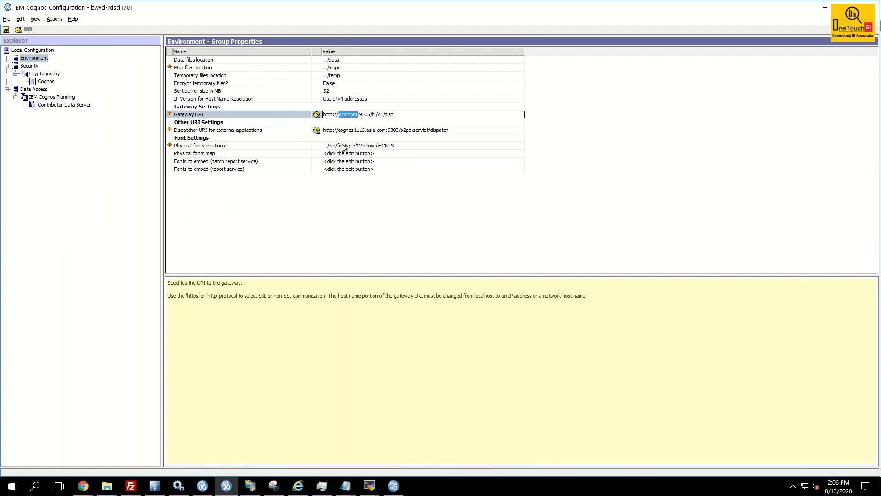
left_click(217, 130)
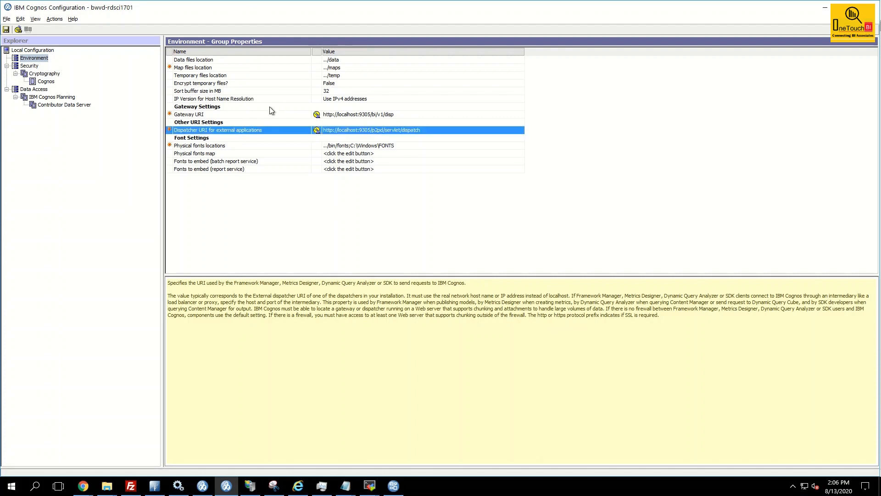
mouse_move(278, 160)
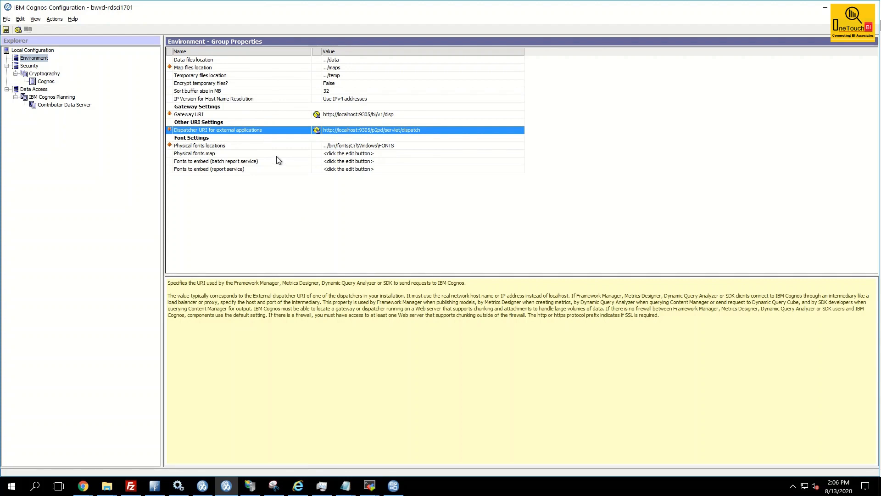
mouse_move(268, 164)
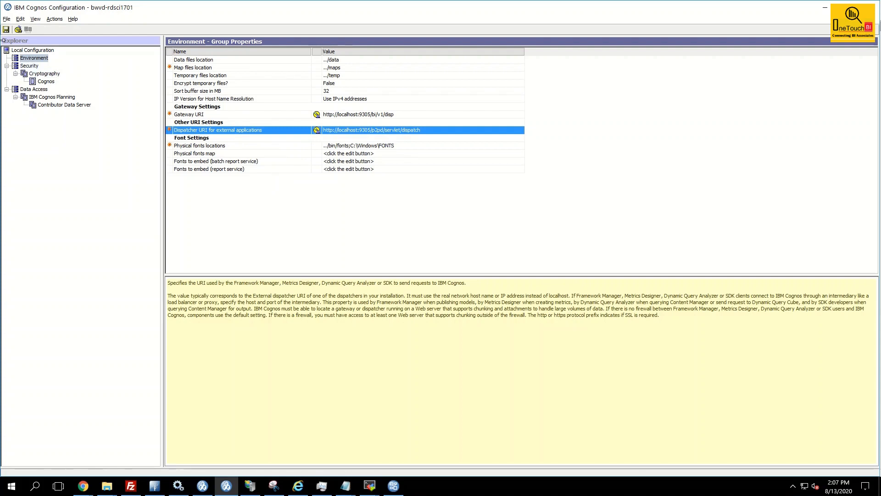
mouse_move(7, 40)
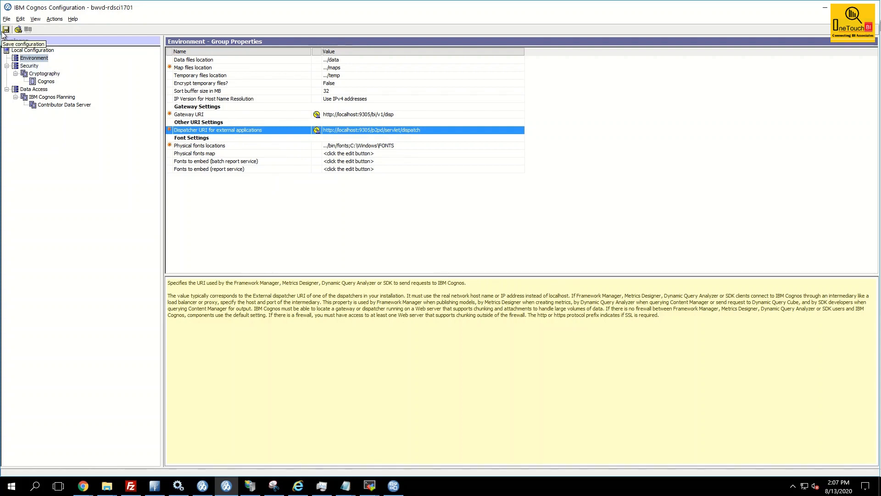
mouse_move(126, 191)
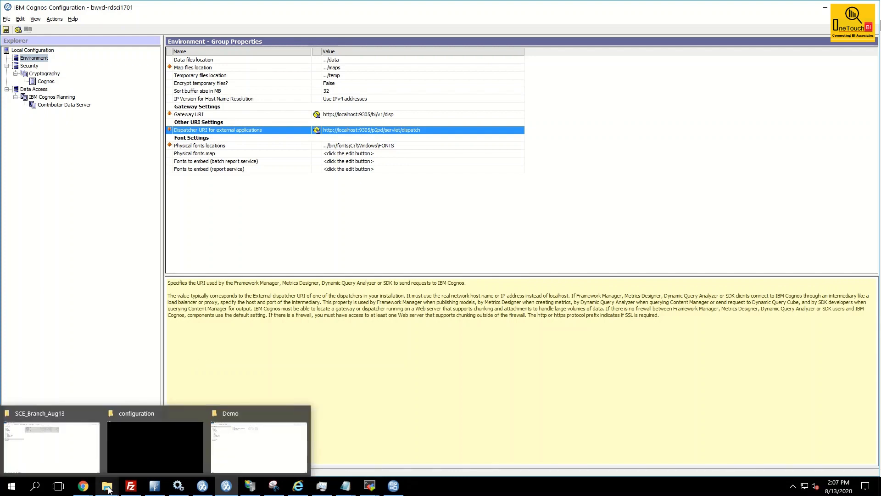
mouse_move(141, 459)
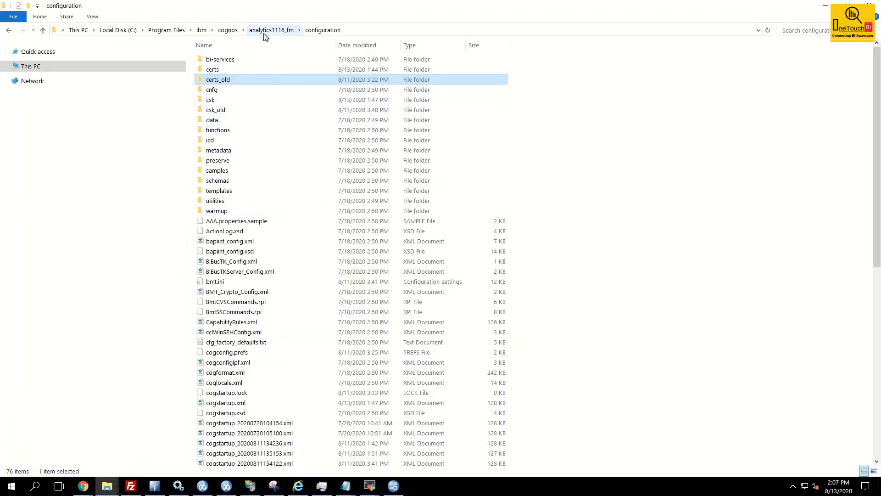
In analytics1116_fm\configuration, rename the certs folder to certs_bkp.
left_click(275, 29)
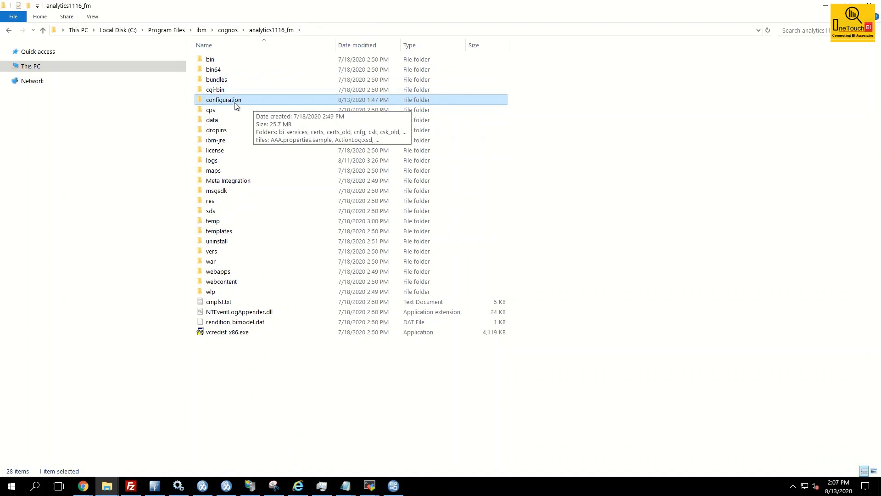
double_click(223, 99)
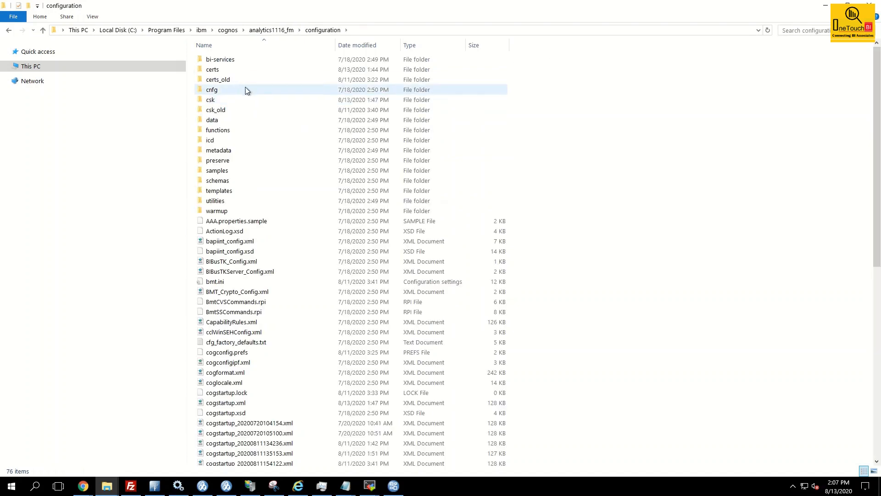
mouse_move(222, 83)
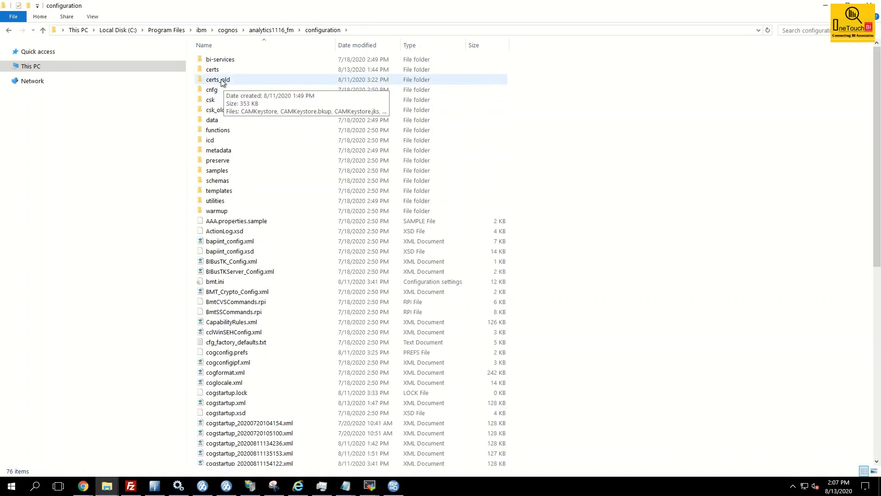
left_click(212, 69)
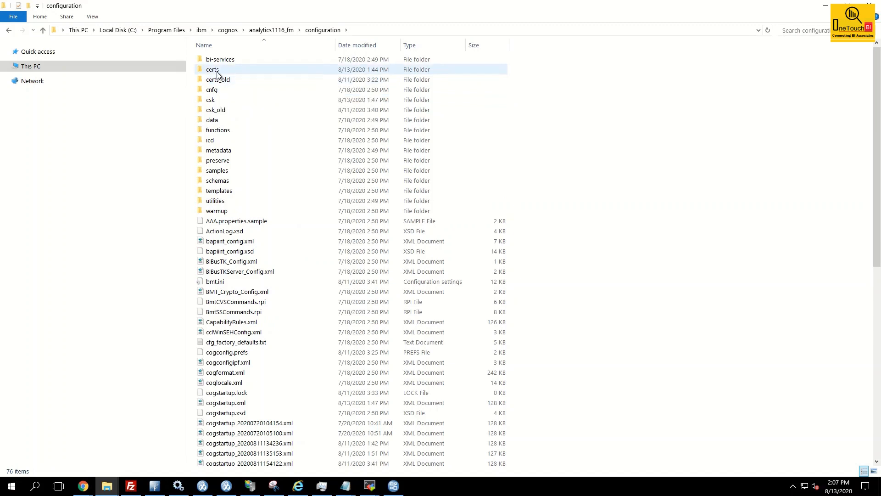
left_click(212, 69)
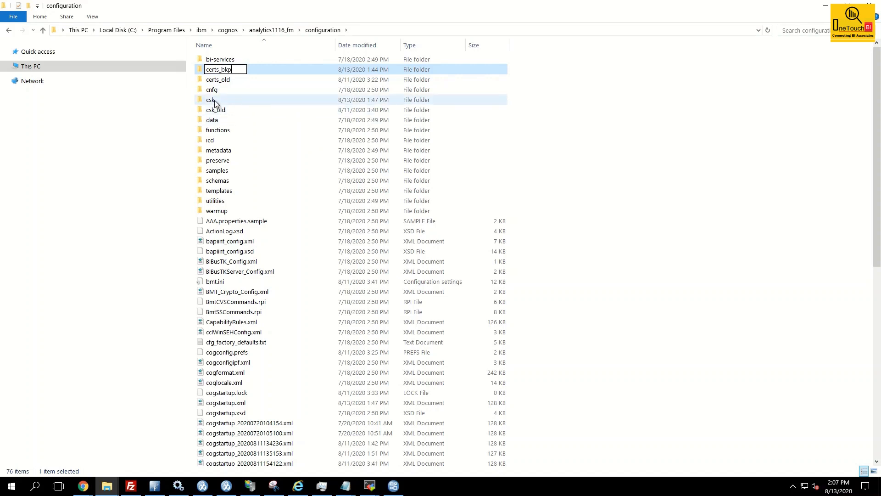
left_click(211, 99)
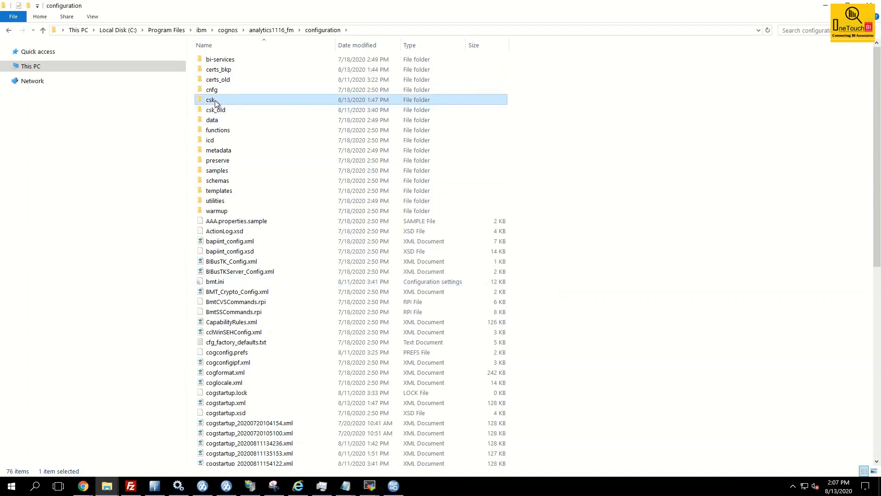
Rename csk to csk_bkp with administrator permission, then return to Cognos Configuration.
key("Enter")
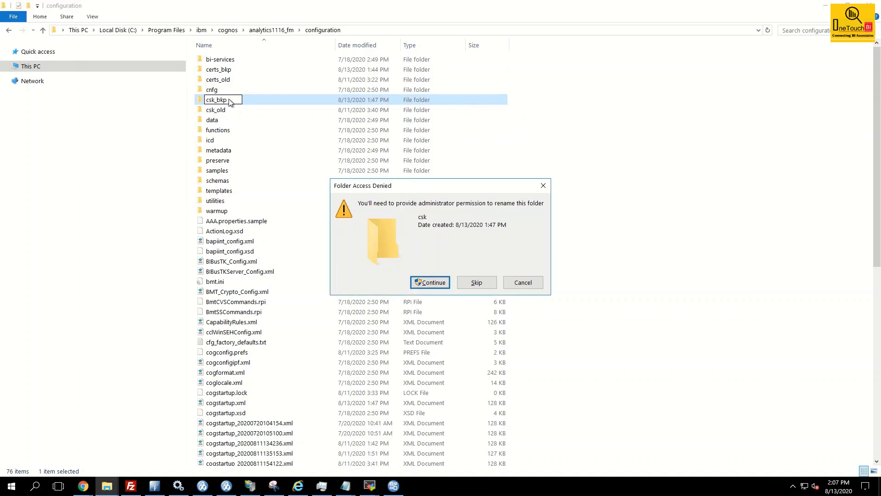
left_click(430, 283)
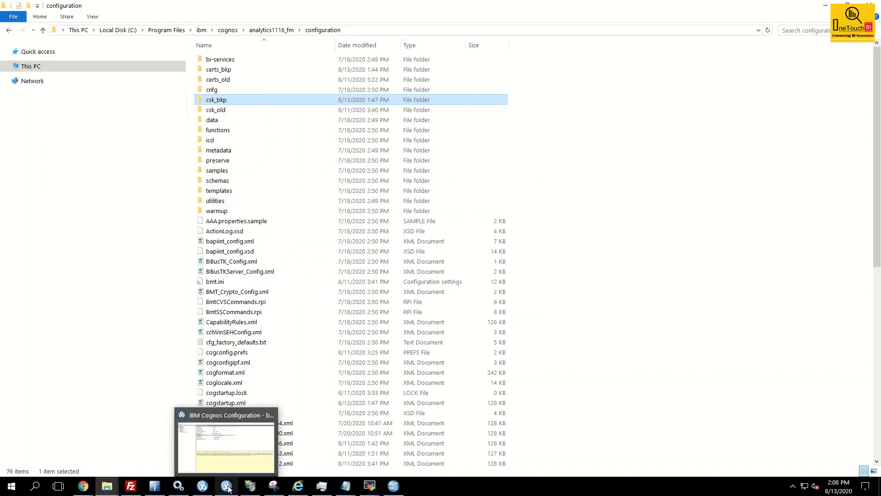
left_click(225, 486)
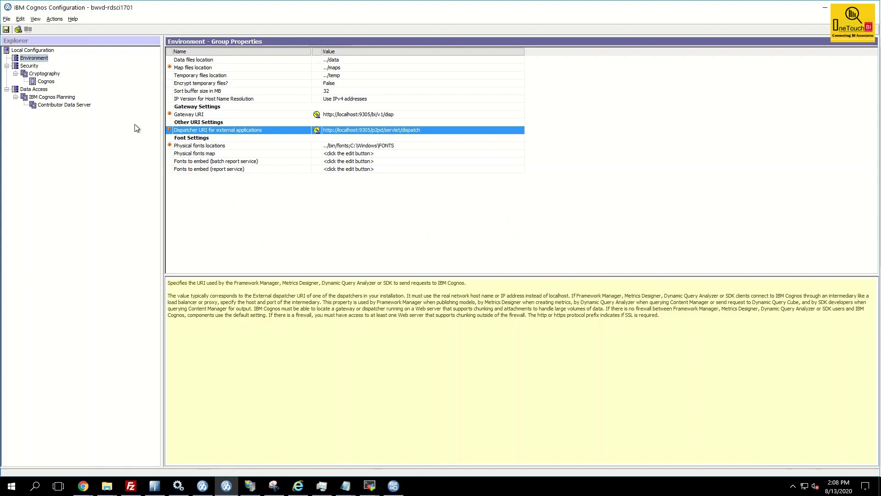
mouse_move(348, 116)
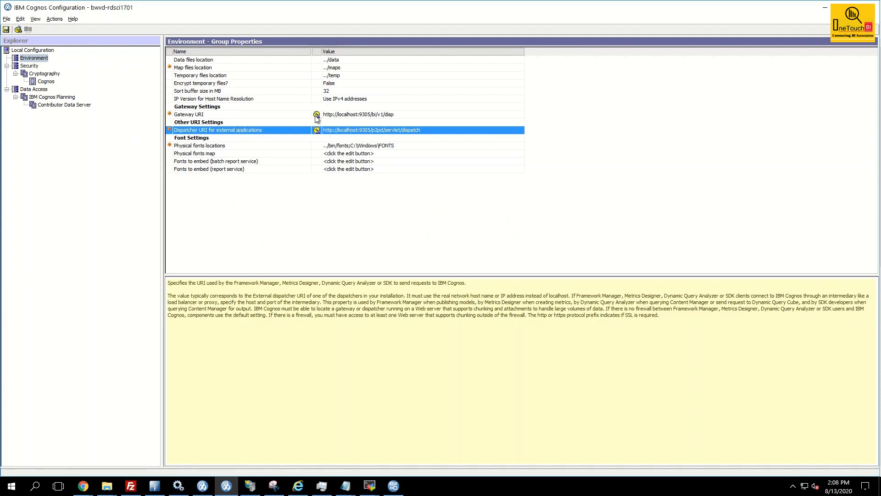
mouse_move(240, 150)
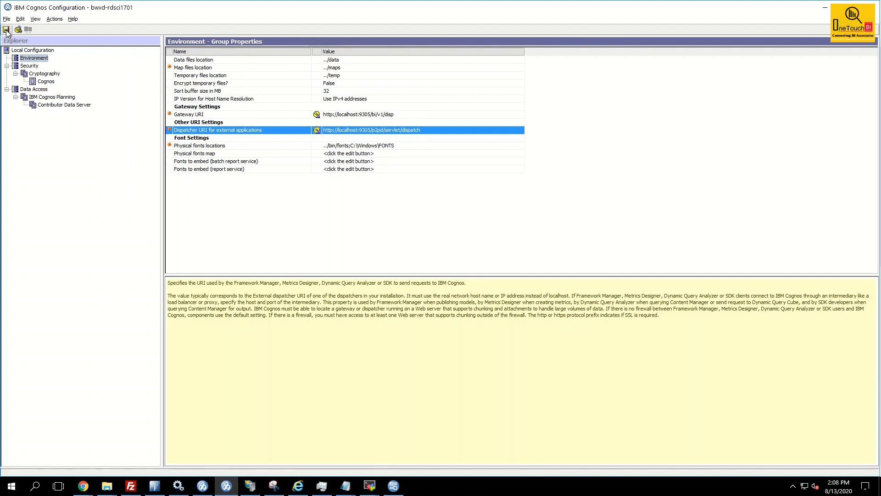
Save the configuration so cryptographic information regenerates, then dismiss the completed report.
left_click(8, 29)
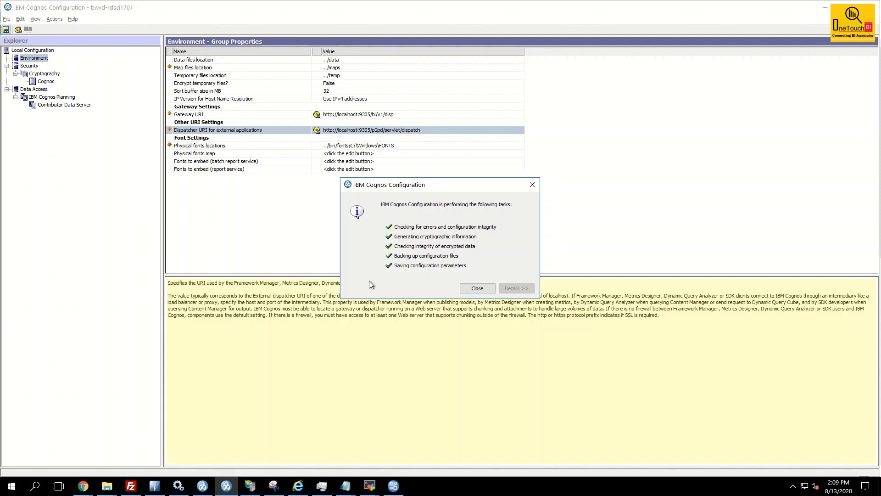
mouse_move(422, 253)
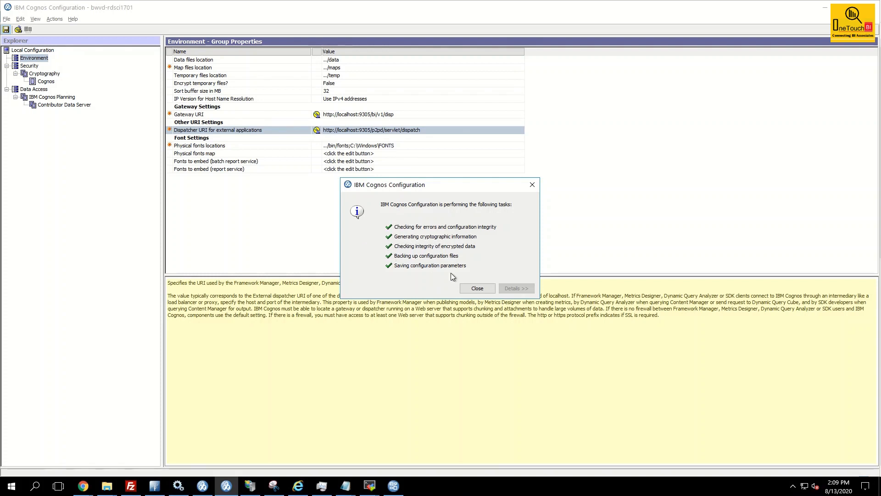
left_click(477, 287)
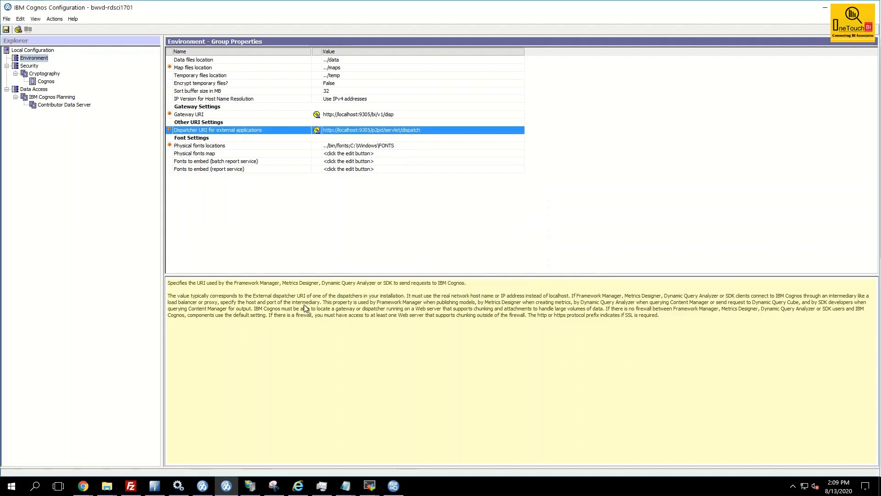
mouse_move(219, 288)
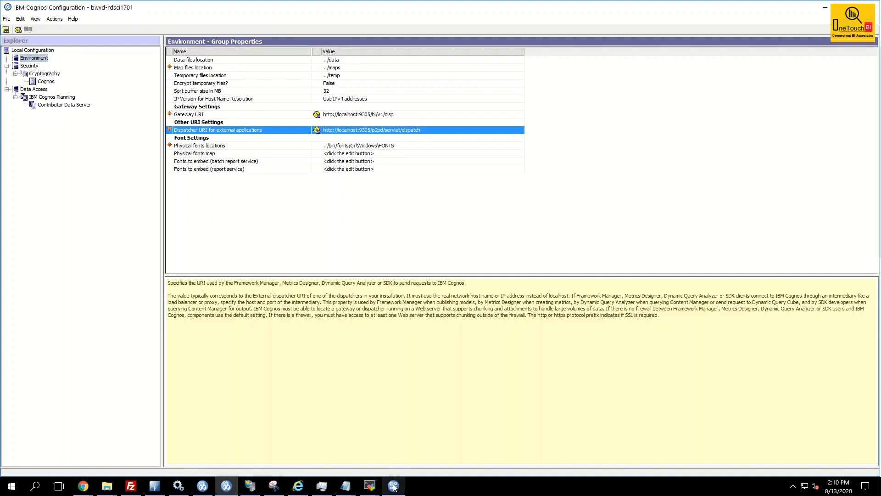
left_click(393, 486)
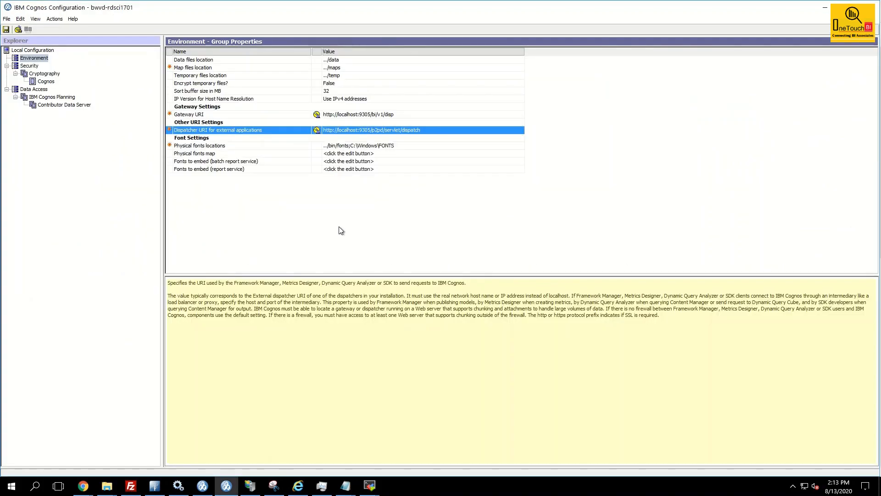
mouse_move(318, 239)
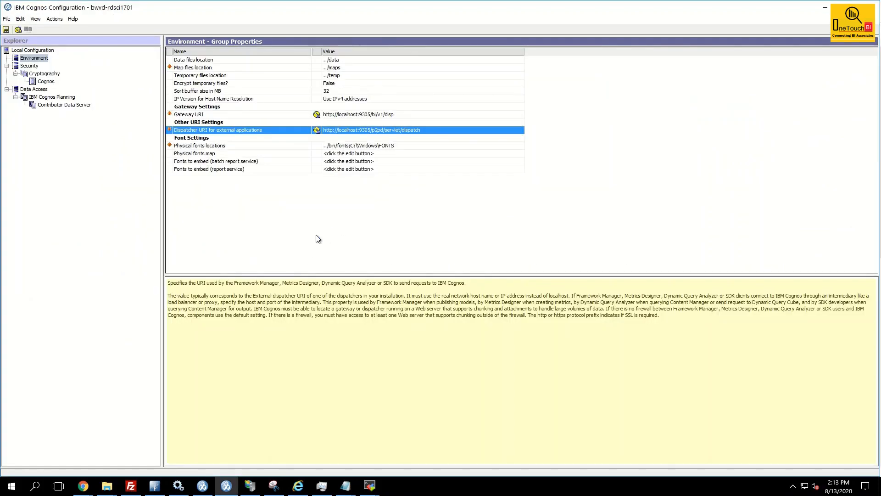
Relaunch IBM Cognos Framework Manager from the Start menu.
left_click(11, 486)
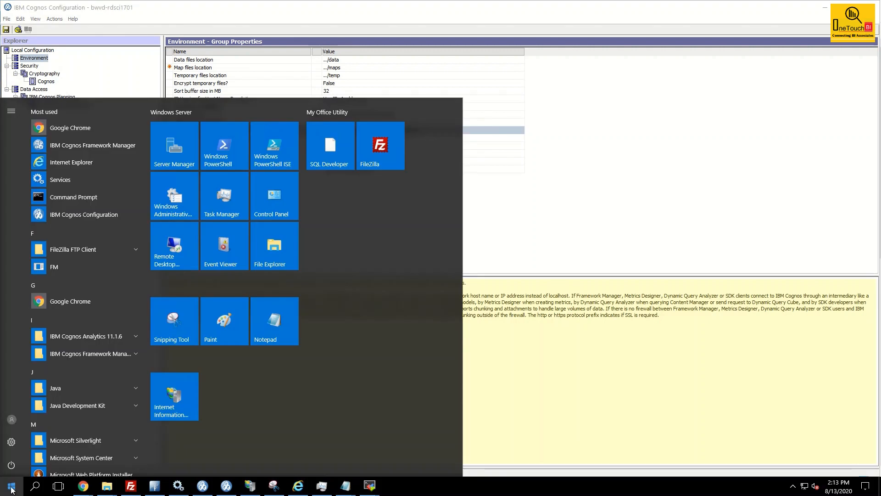
left_click(88, 354)
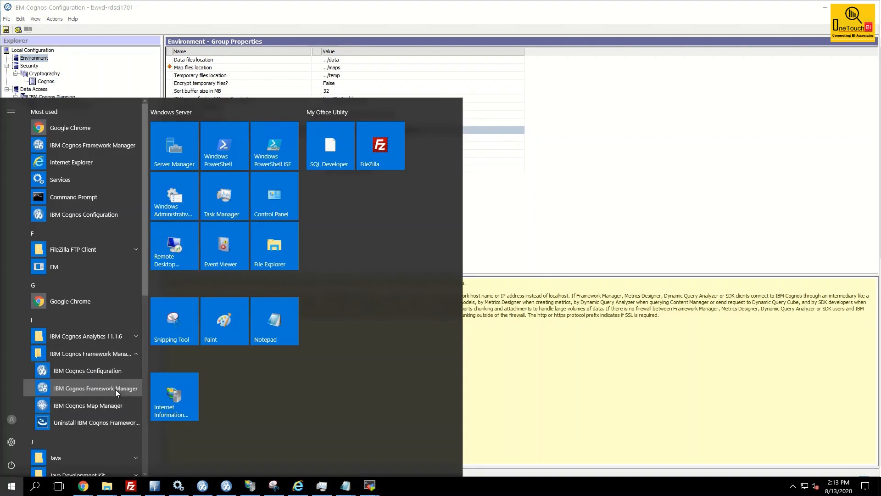
left_click(97, 387)
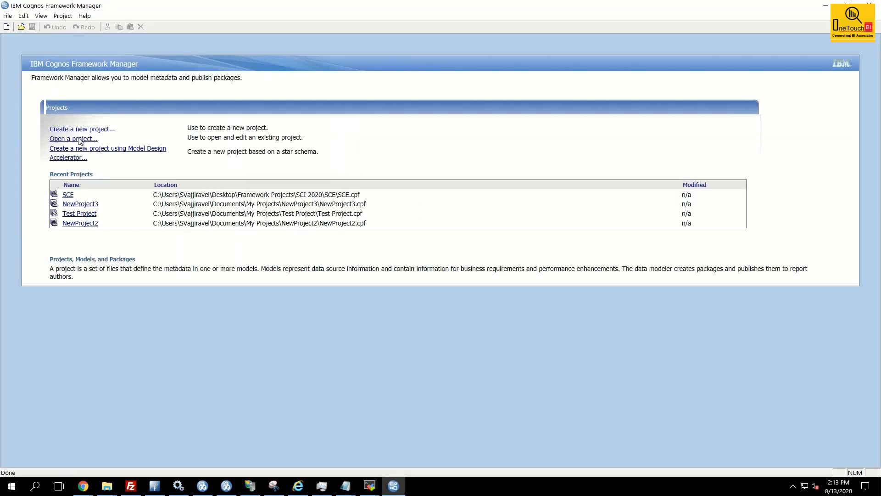
Open the Audit.cpf project and sign in as svajj to load its model.
left_click(74, 139)
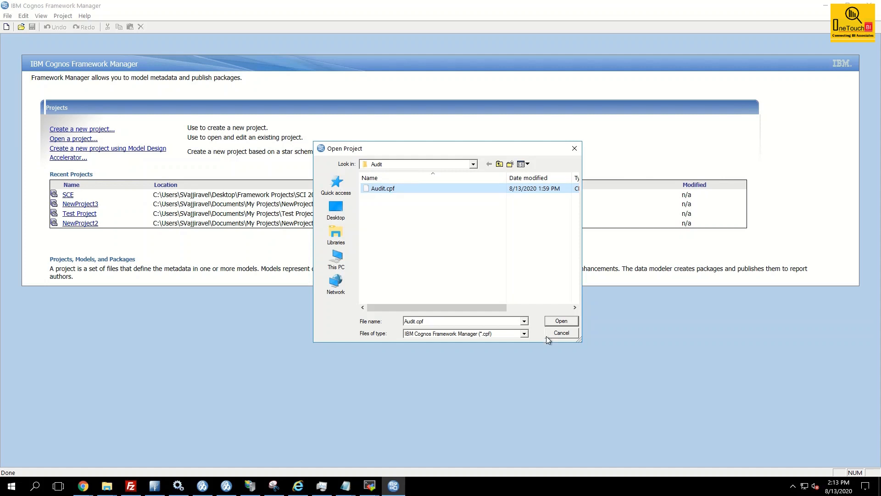
left_click(562, 321)
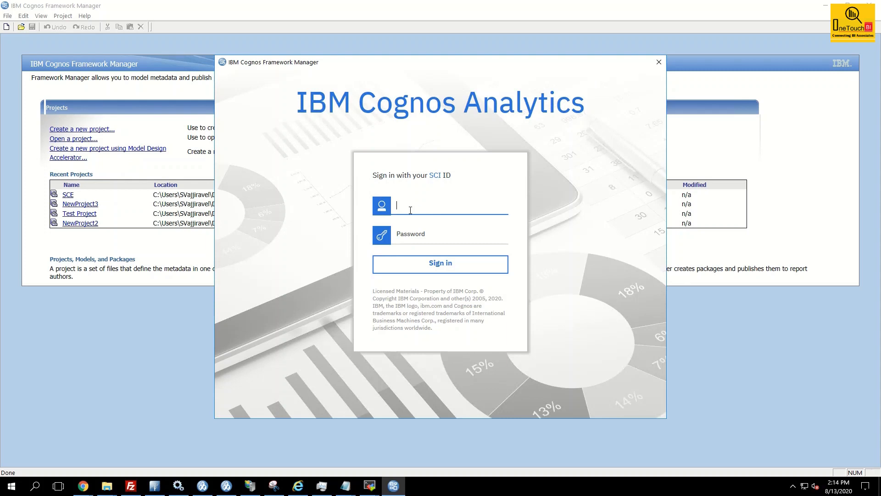
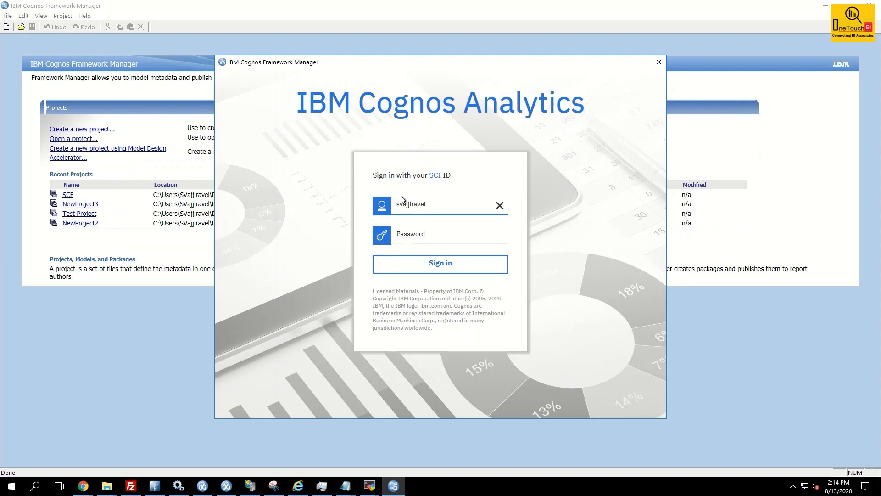
left_click(440, 265)
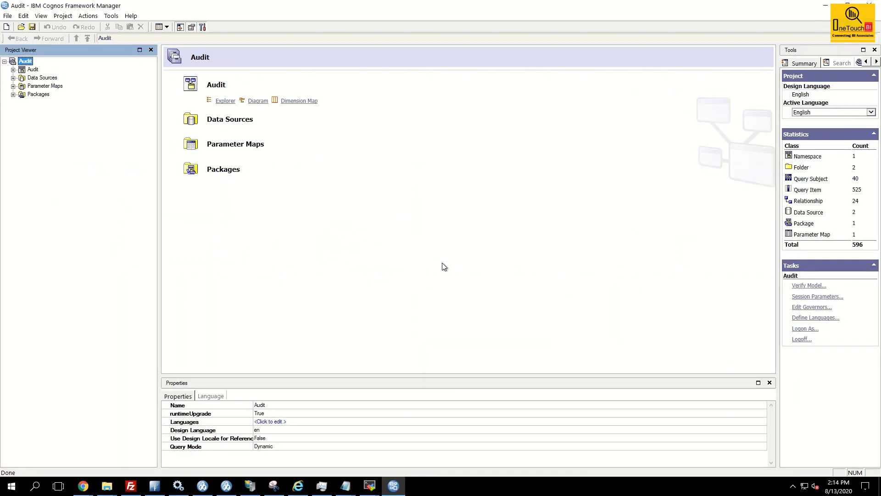
mouse_move(21, 95)
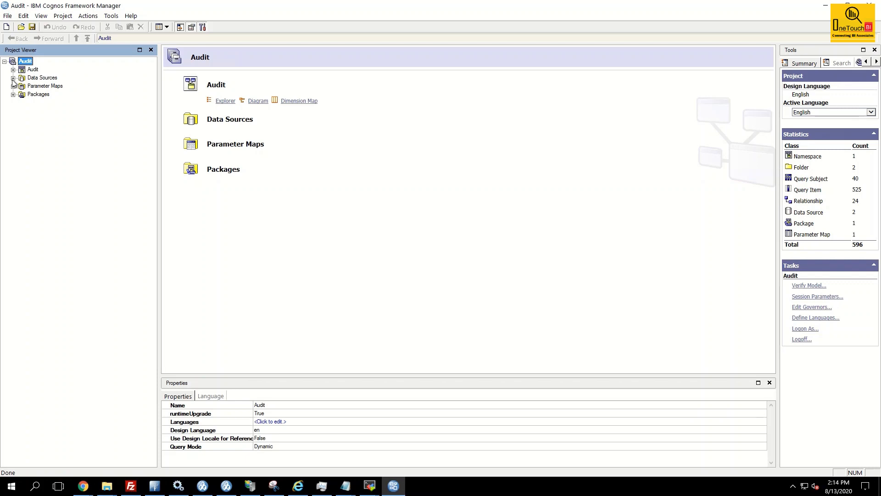
Test the Audit data source successfully again and expand the Audit namespace's Database and Business views.
left_click(13, 77)
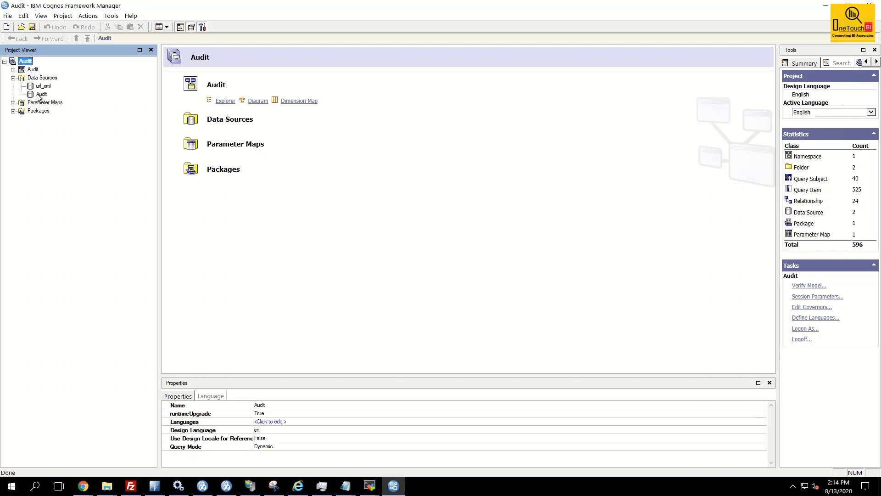
right_click(41, 94)
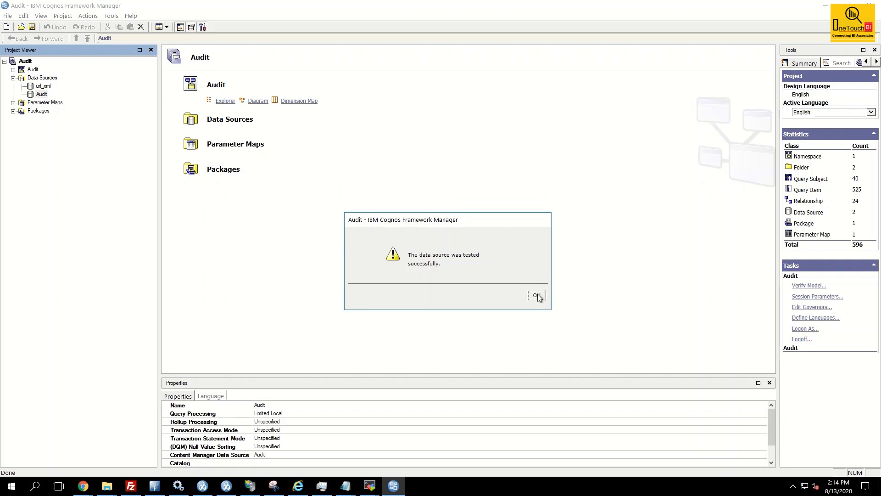
left_click(536, 296)
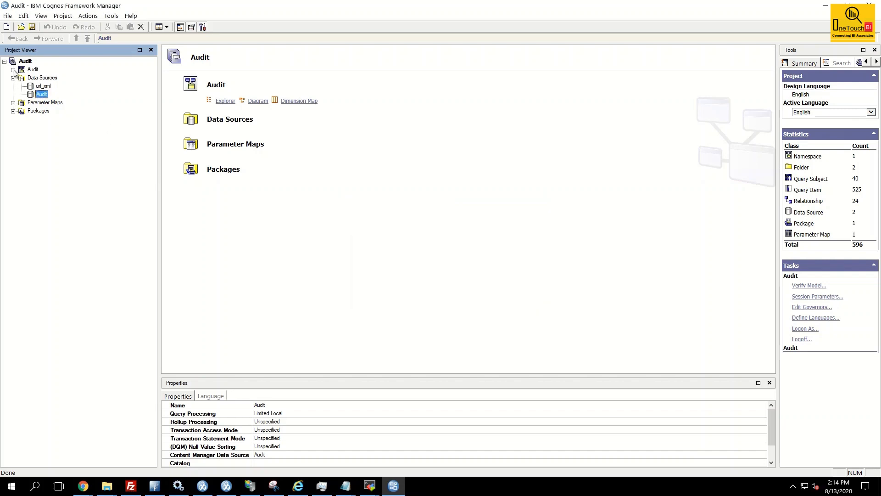
left_click(15, 70)
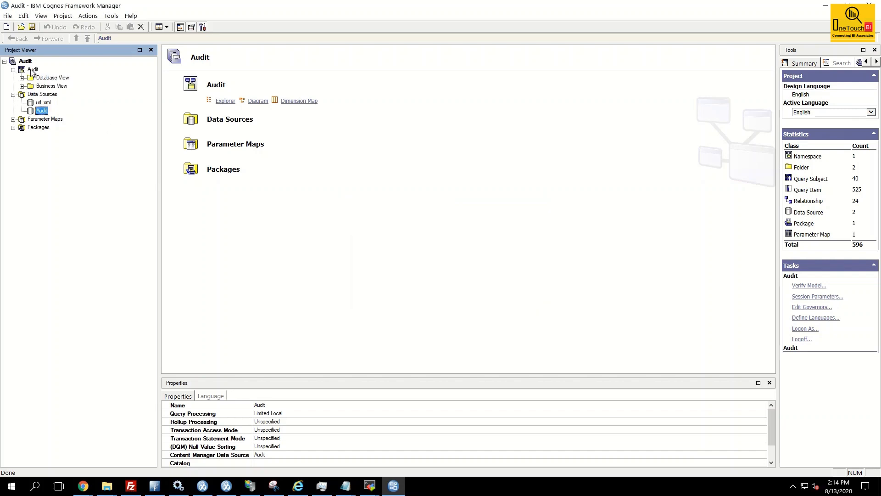
Start the Metadata Wizard on the Audit namespace, choosing Data Sources and the Audit data source.
right_click(33, 70)
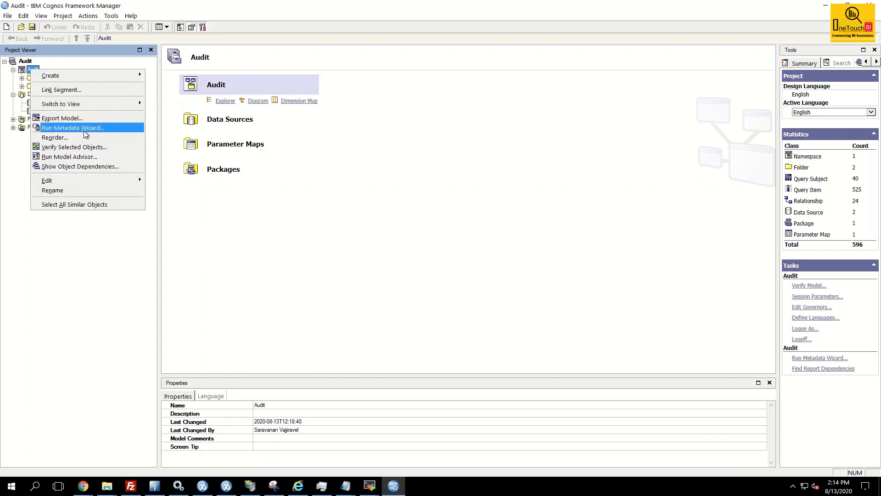
left_click(74, 127)
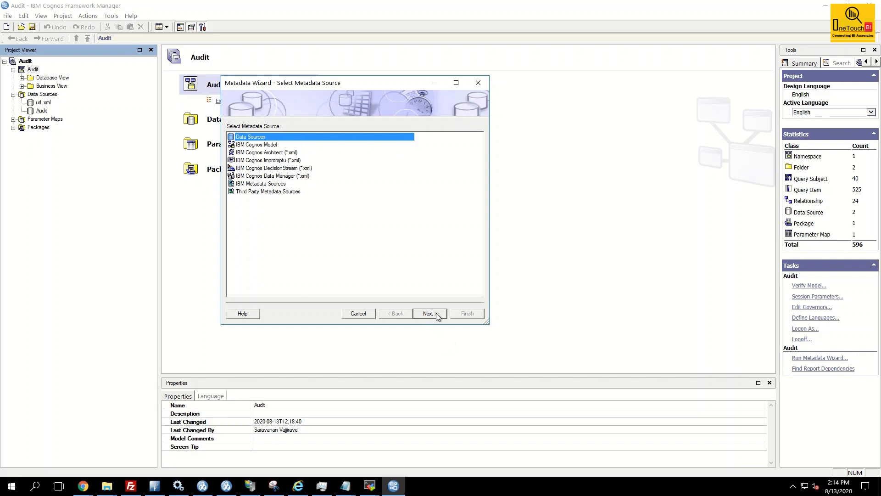
left_click(429, 313)
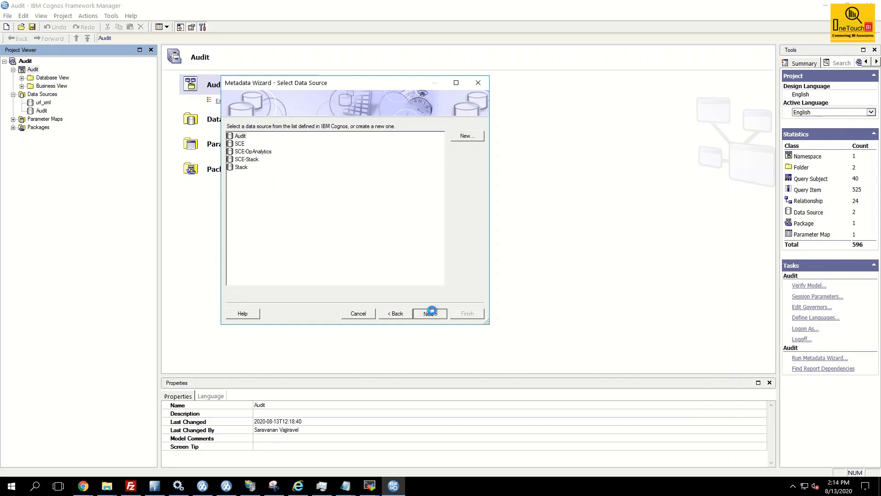
left_click(430, 310)
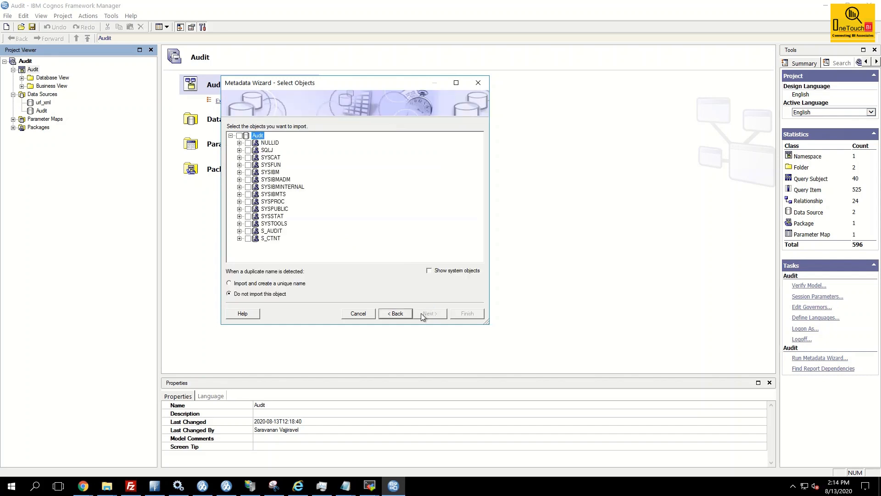
mouse_move(308, 206)
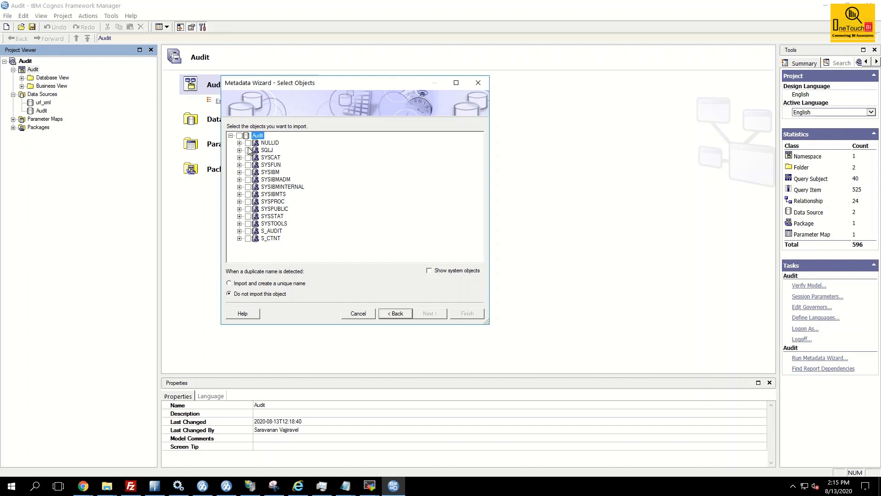
Select COGIPF_ACTION from the S_AUDIT schema's tables and import it into the model.
left_click(248, 142)
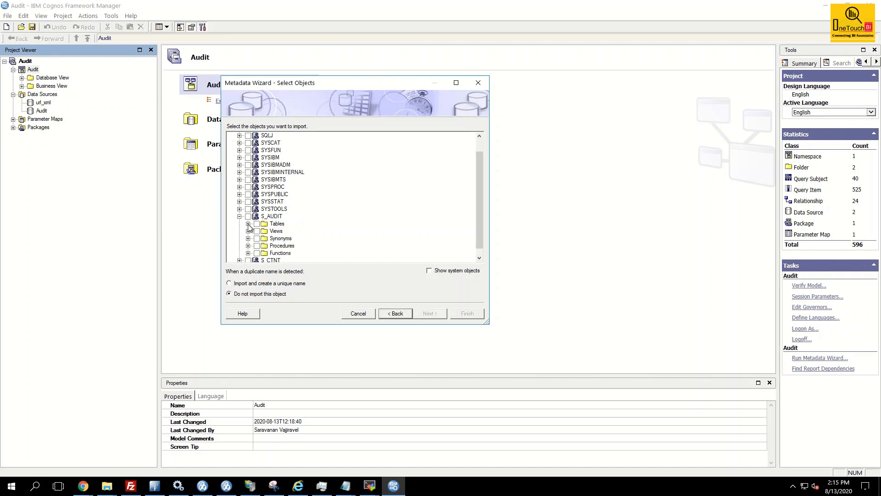
left_click(248, 223)
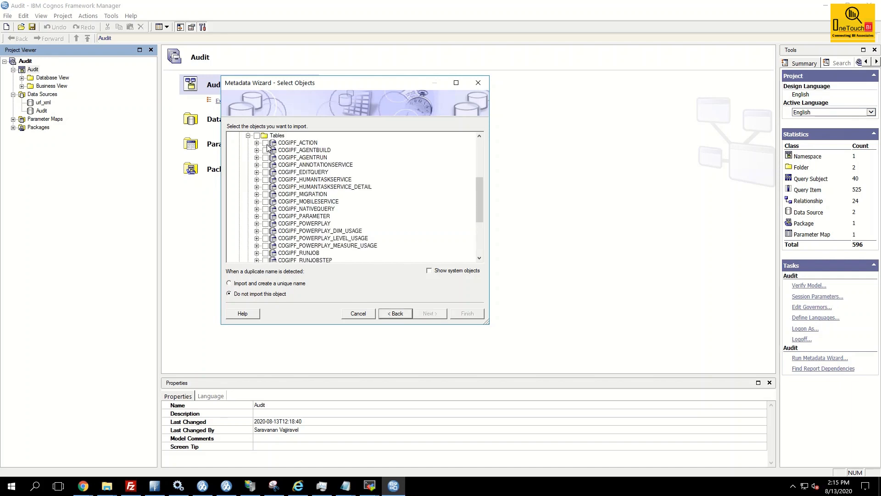
left_click(264, 143)
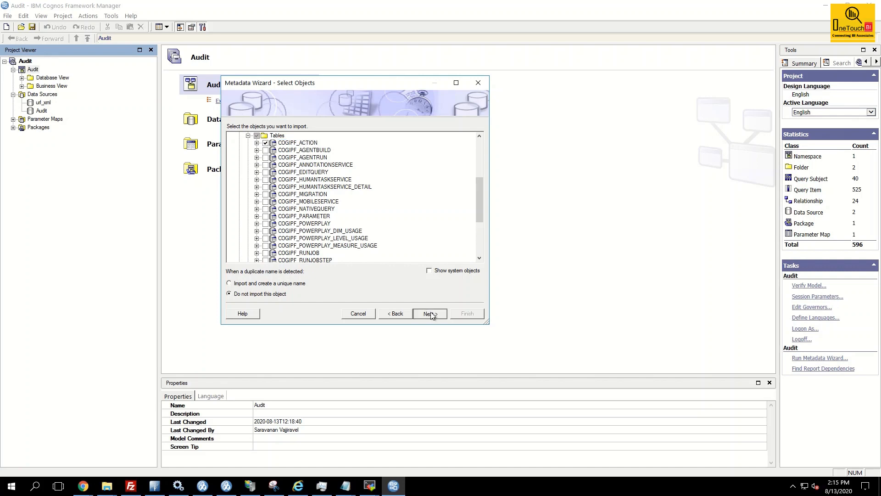
left_click(429, 314)
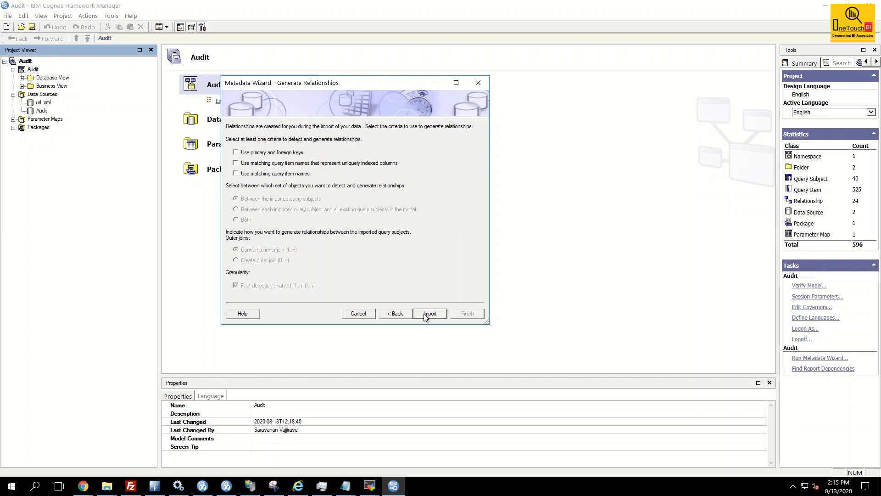
left_click(430, 313)
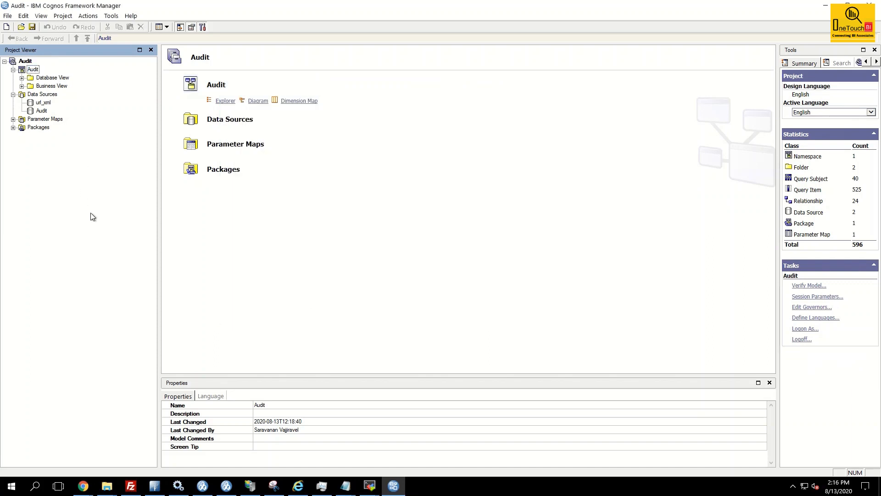
mouse_move(69, 209)
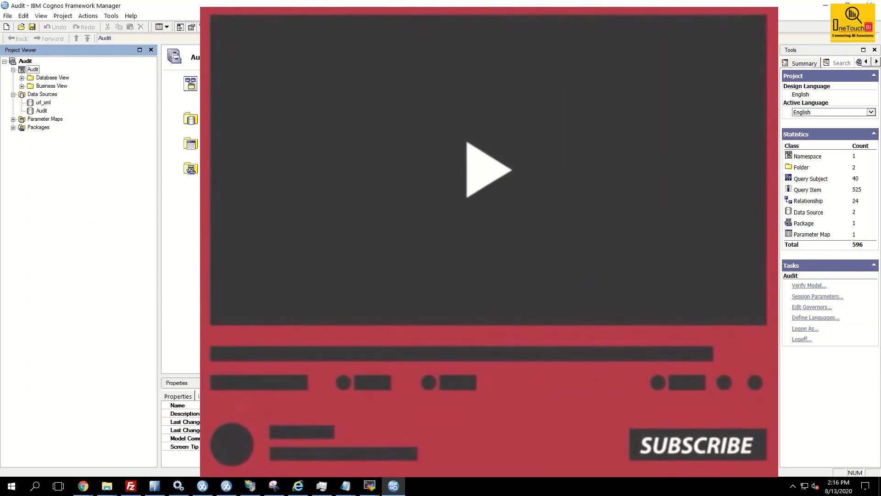
mouse_move(719, 453)
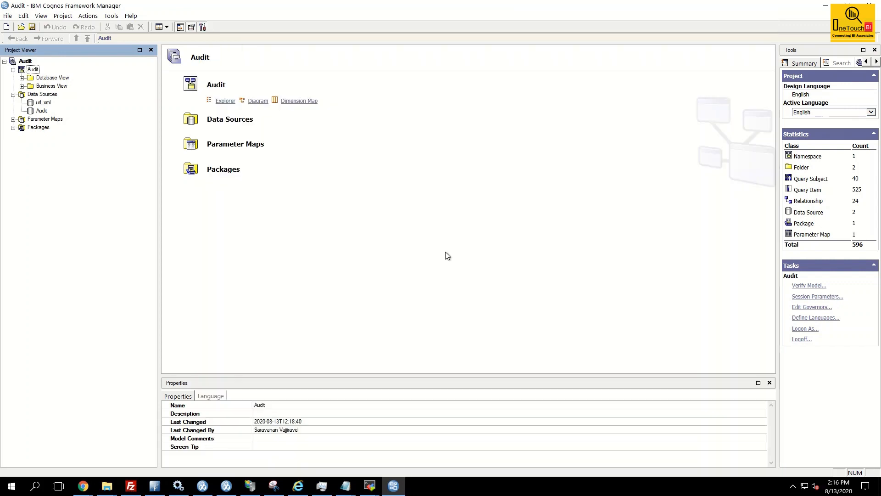
mouse_move(400, 254)
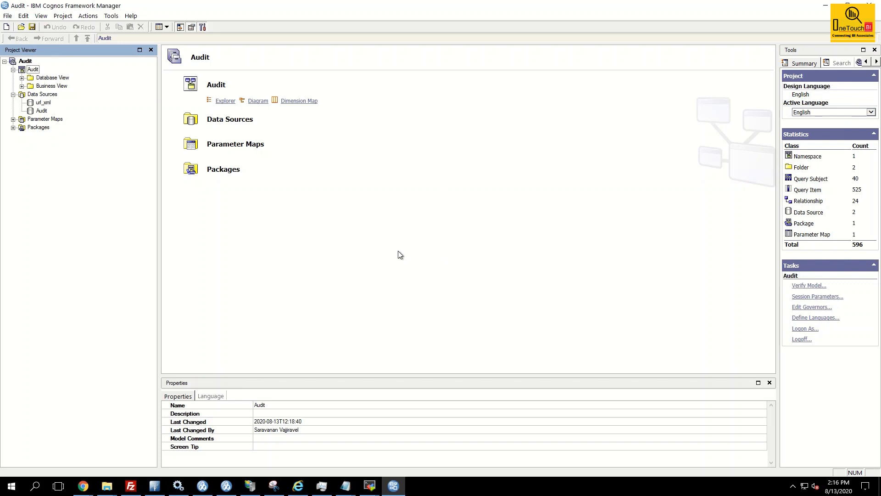
mouse_move(533, 238)
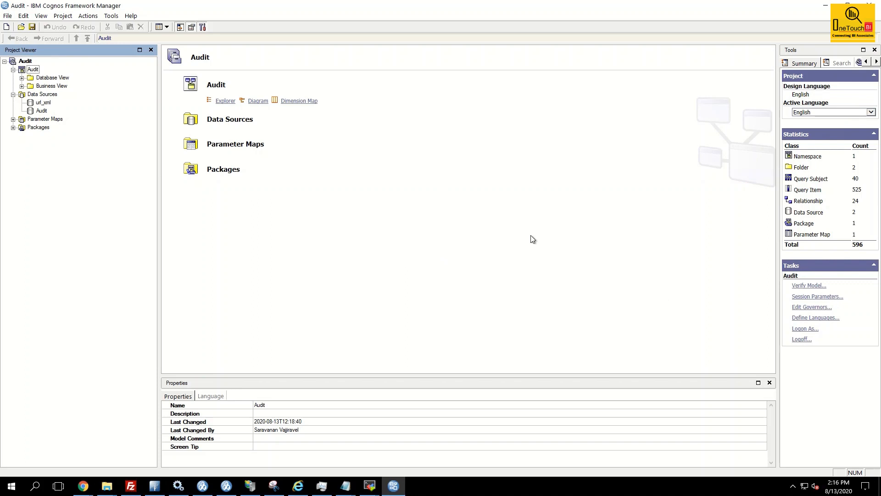